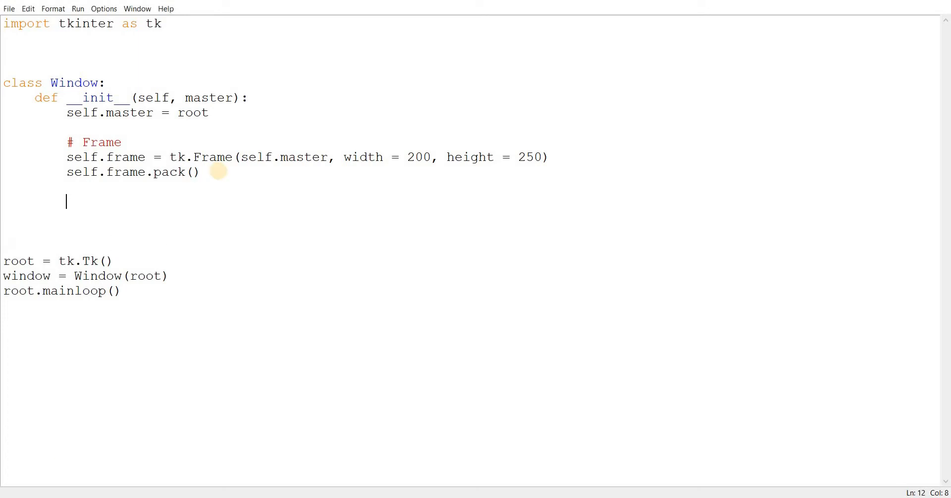
# Add a '# MenuButton' comment and self.mbutton = tk.Menubutton(self.frame, text = "My Menu Button")
pyautogui.write('# MenuBu')
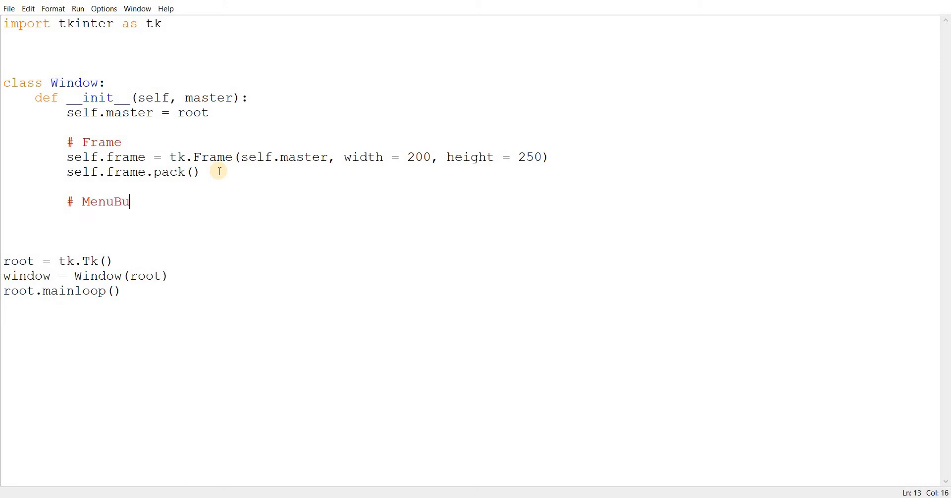
pyautogui.write('tton')
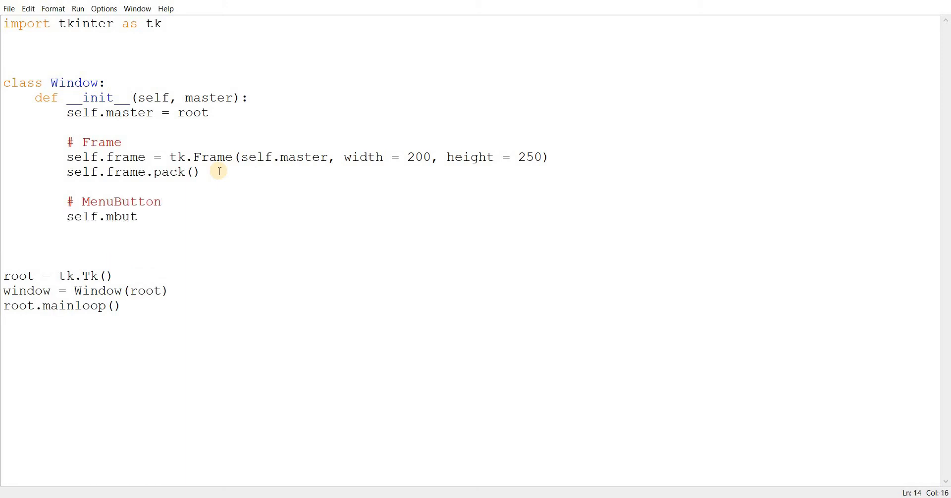
pyautogui.write('ton = tk')
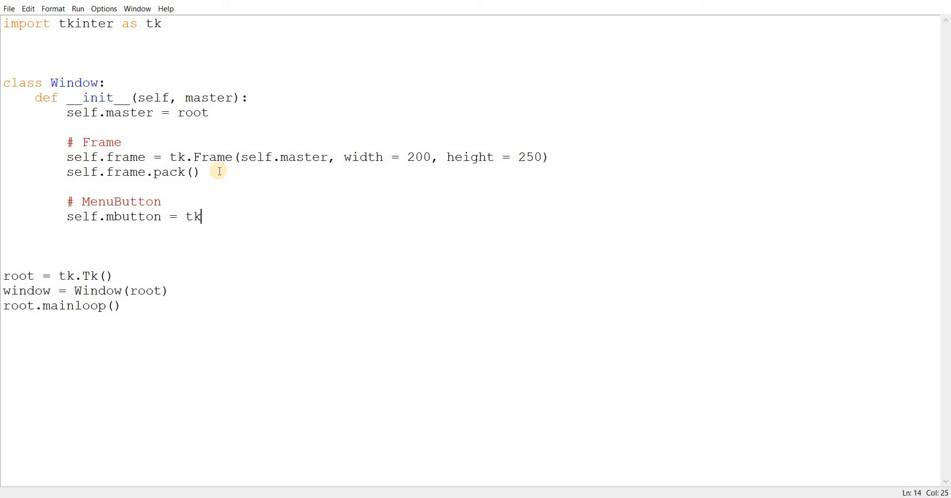
pyautogui.write('.Menubutton')
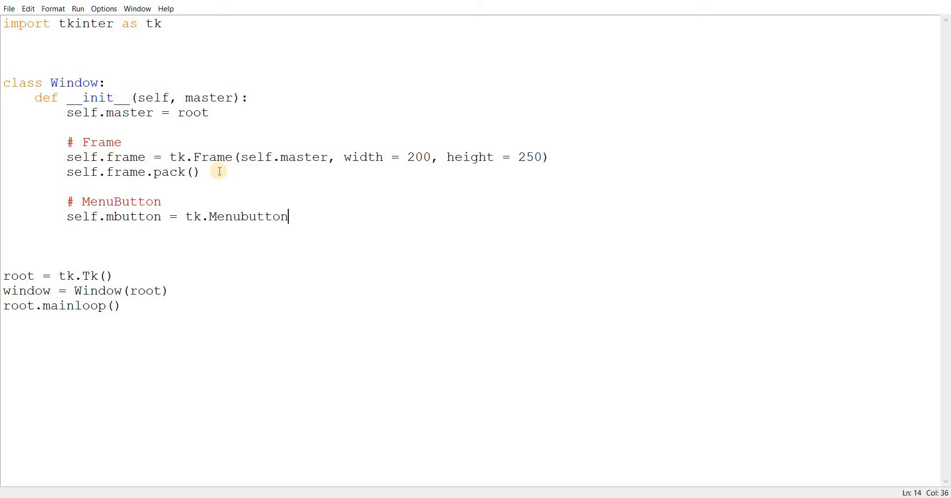
pyautogui.write('(self.frame, te')
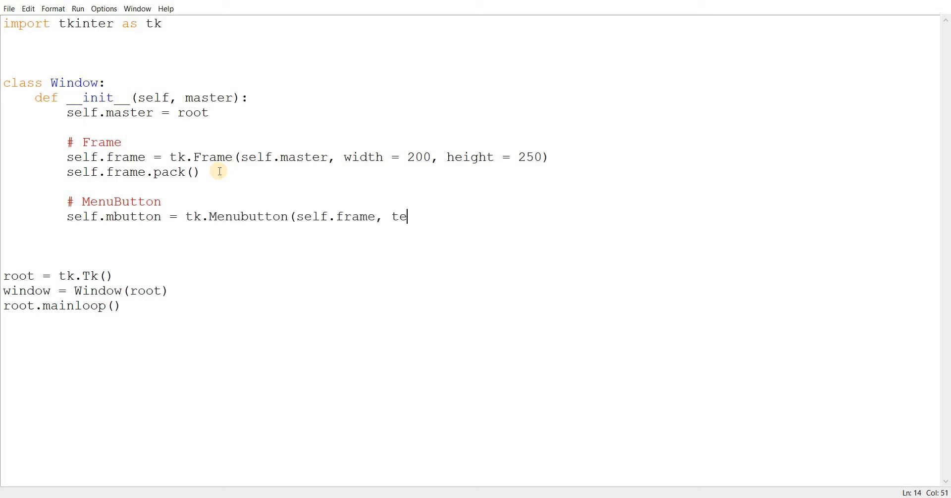
pyautogui.write('xt =')
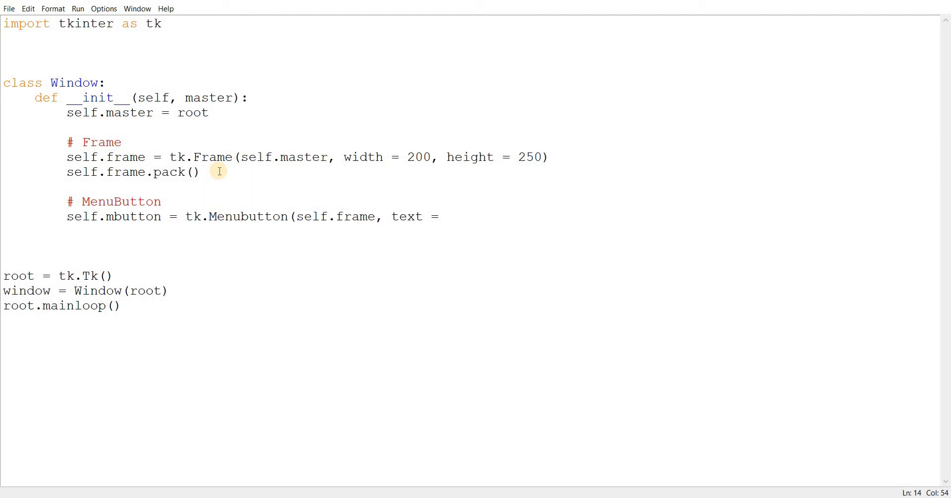
pyautogui.write('"')
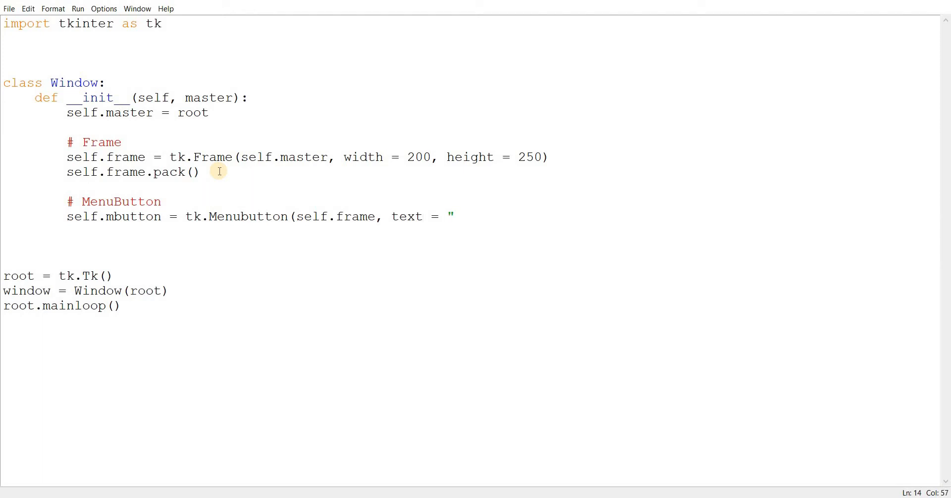
pyautogui.write('My Menu Button')
pyautogui.write('sle')
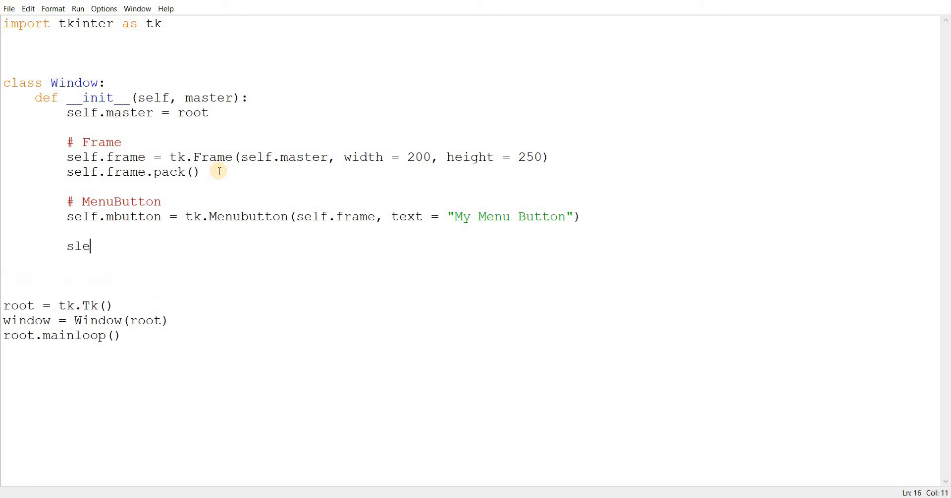
pyautogui.write('self.')
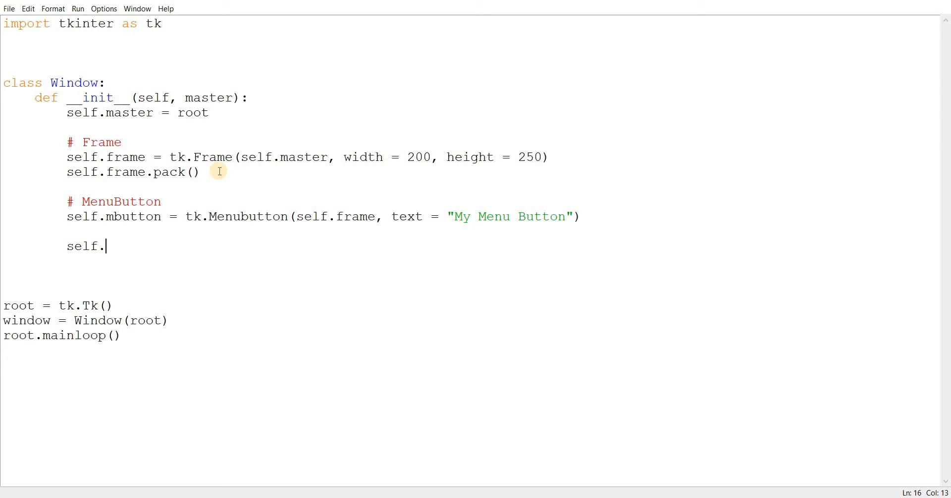
# Write self.menu = tk.Menu(self.mbutton, tearoff = 0) to attach a non-tearoff menu
pyautogui.write('m')
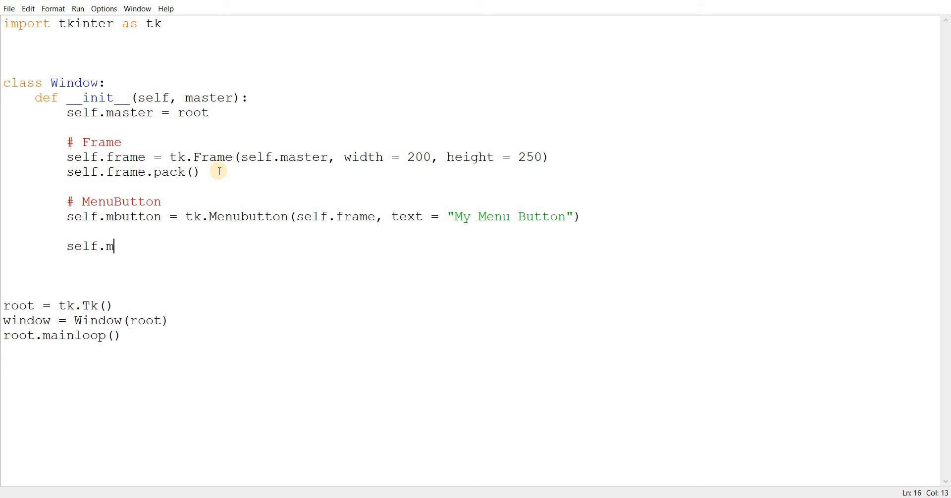
pyautogui.write('enu')
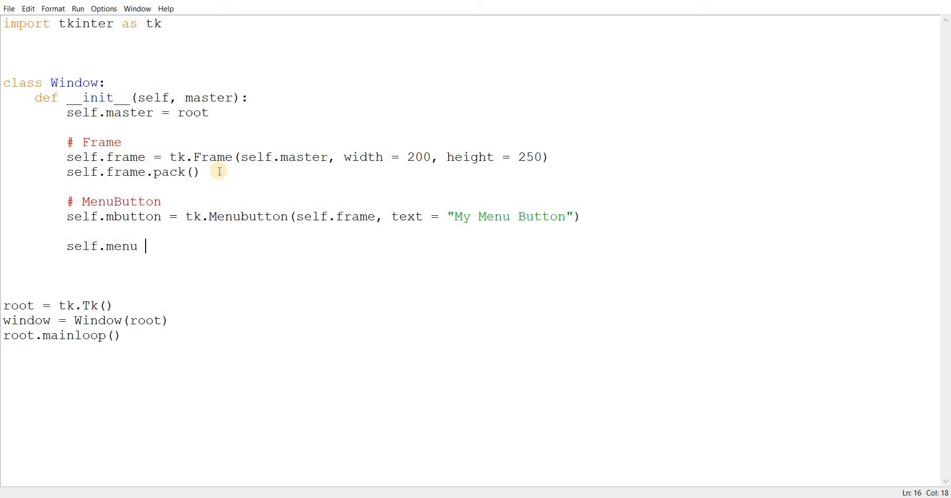
pyautogui.write('=')
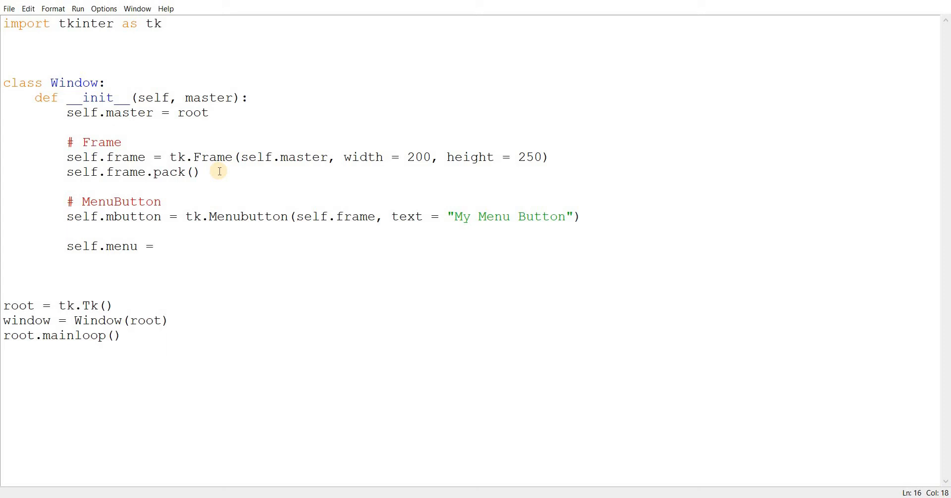
pyautogui.write('tk.Menu(')
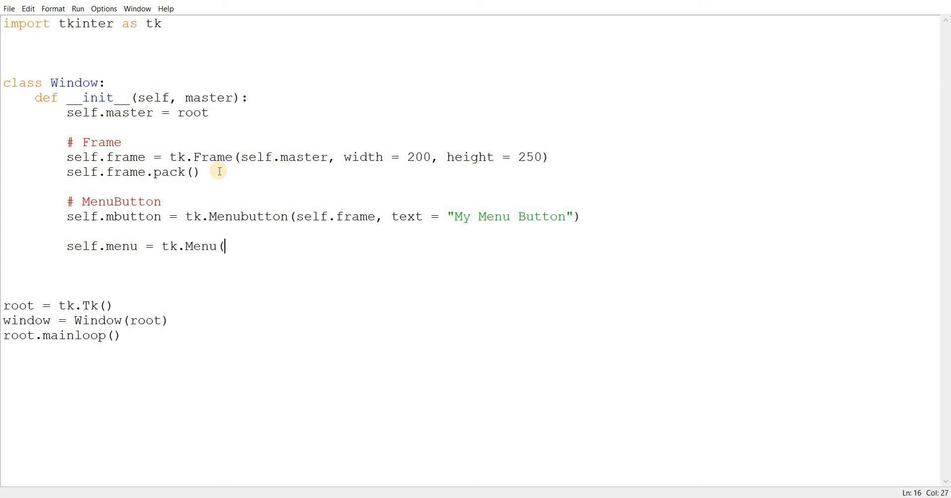
pyautogui.write('self.')
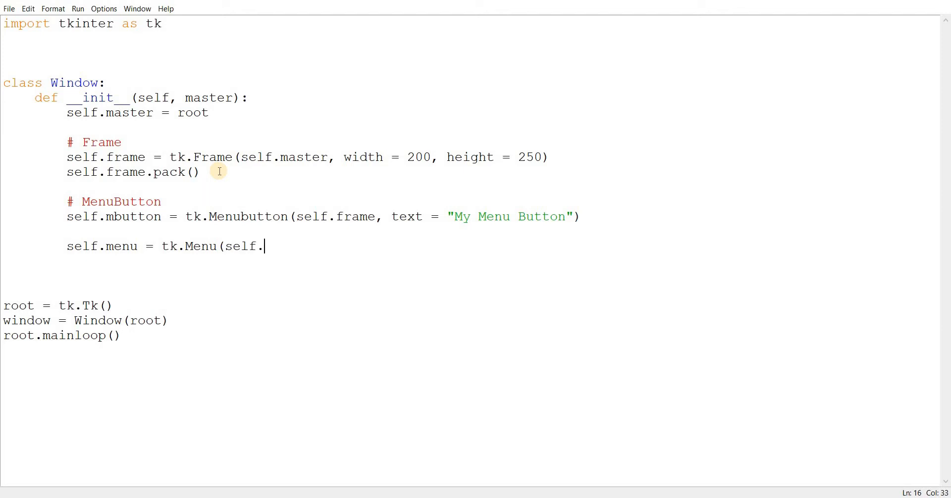
pyautogui.write('m')
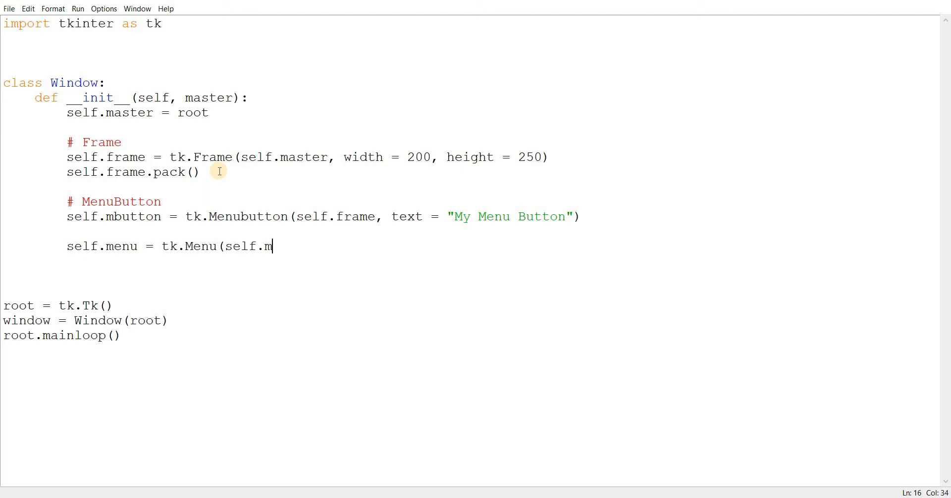
pyautogui.write('button')
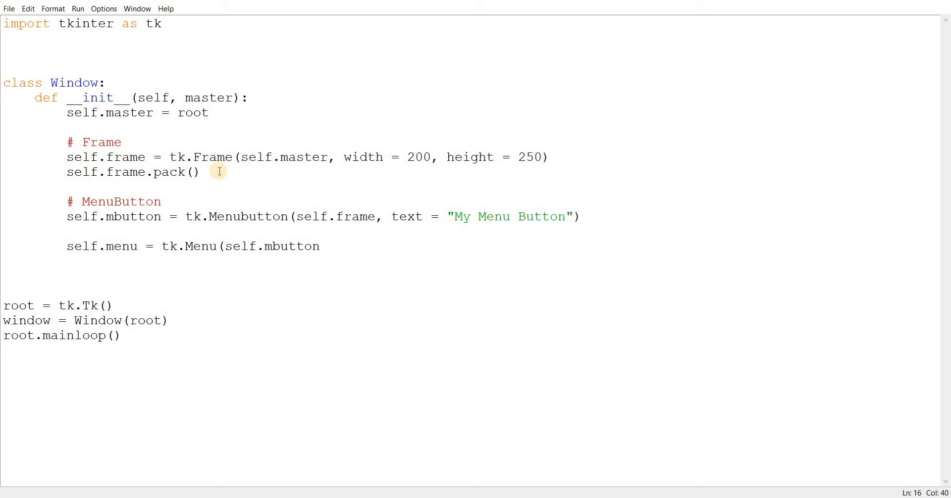
pyautogui.write(', tearof')
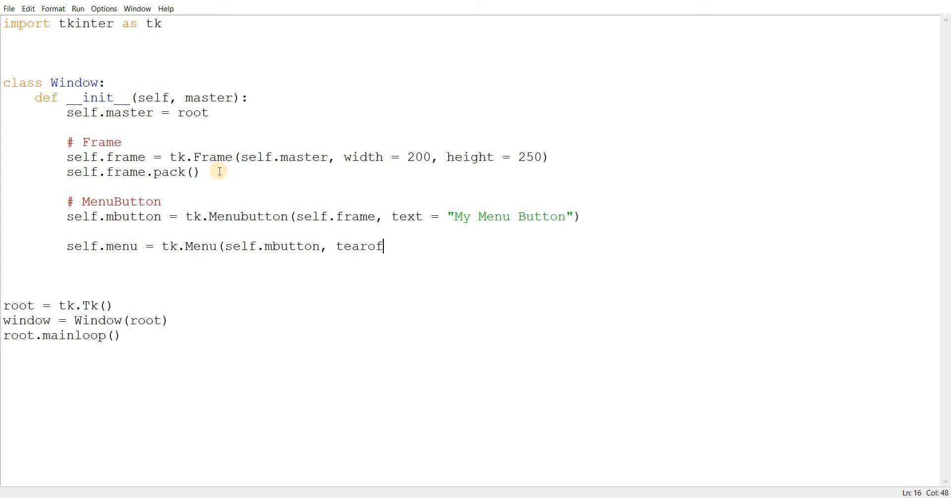
pyautogui.write('f =')
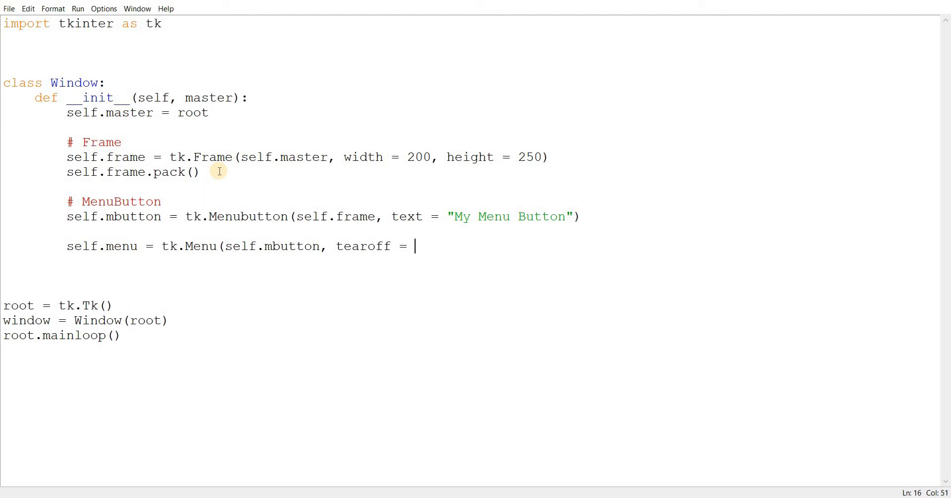
pyautogui.write('0)')
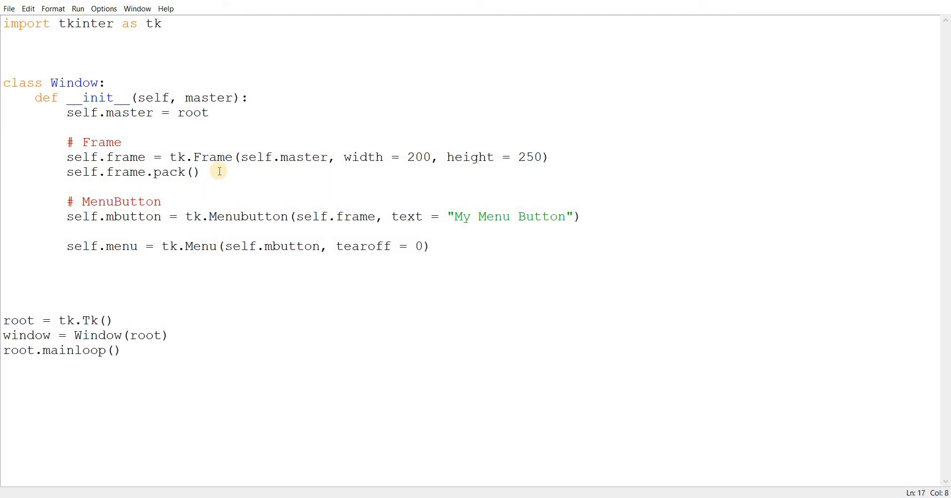
# Start self.menu.add_command(label = "Load", command = with the callback still to fill in
pyautogui.write('self.add')
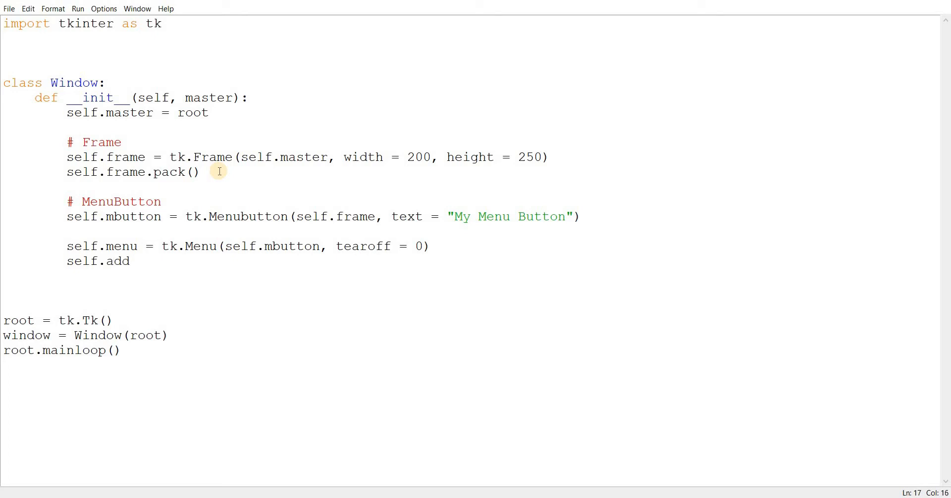
pyautogui.write('menu')
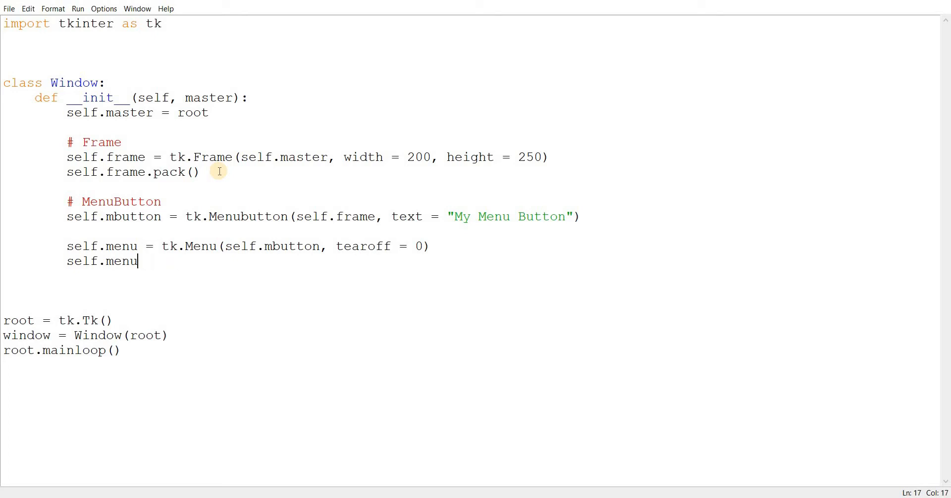
pyautogui.write('.add_command')
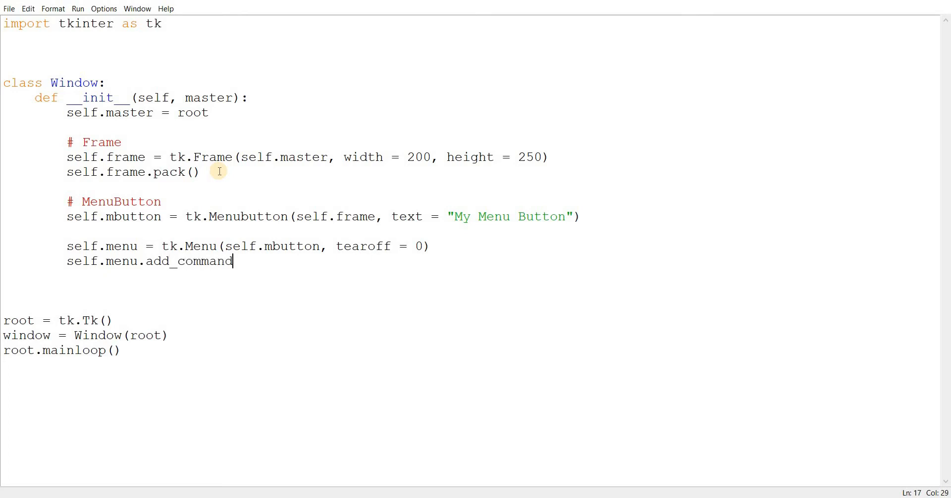
pyautogui.write('(')
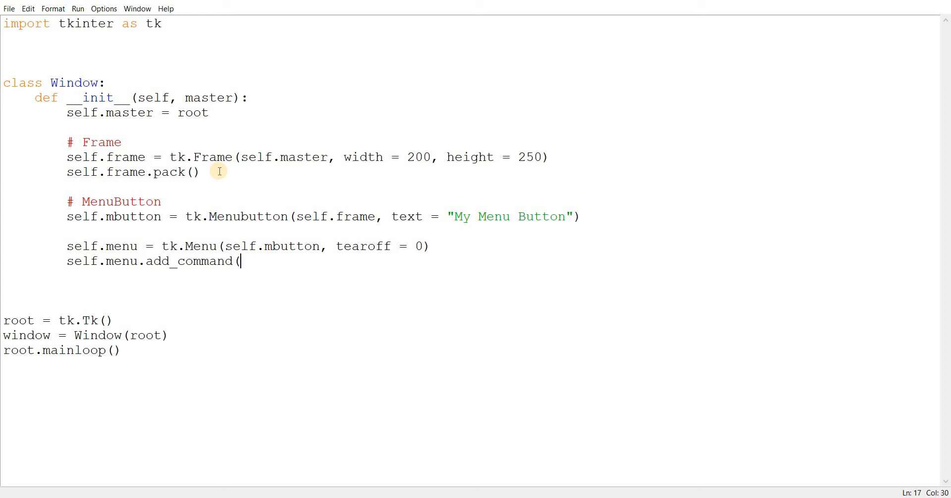
pyautogui.write('la')
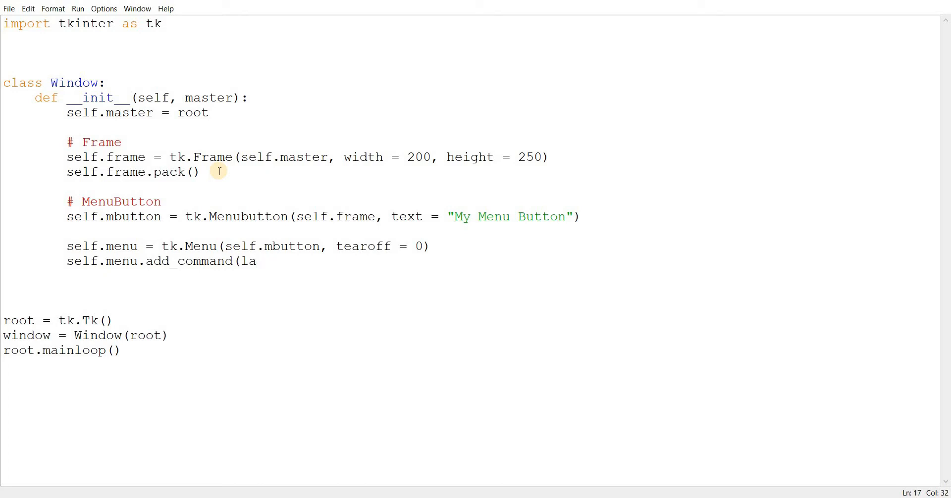
pyautogui.write('bel = "Load')
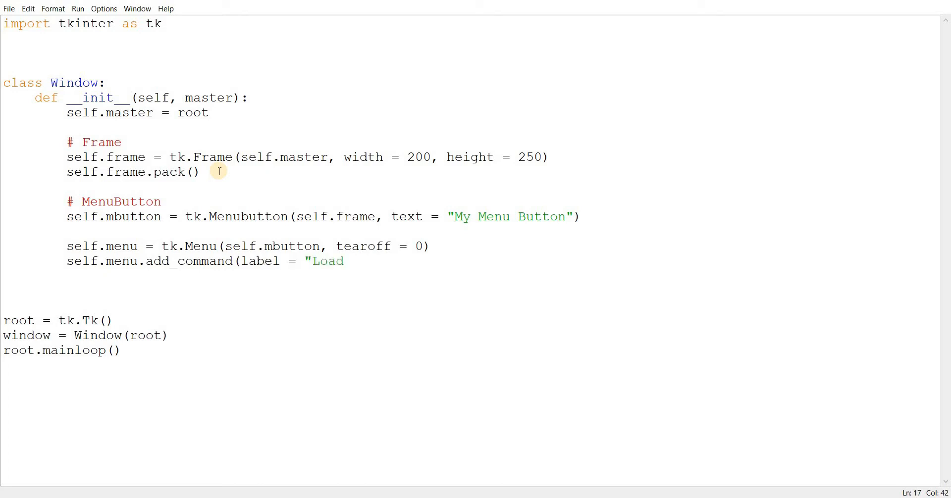
pyautogui.write('"')
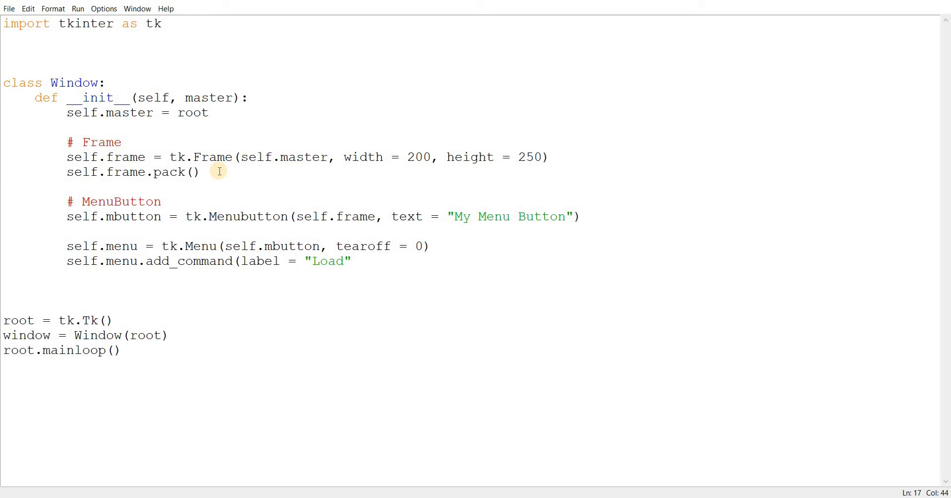
pyautogui.write(',')
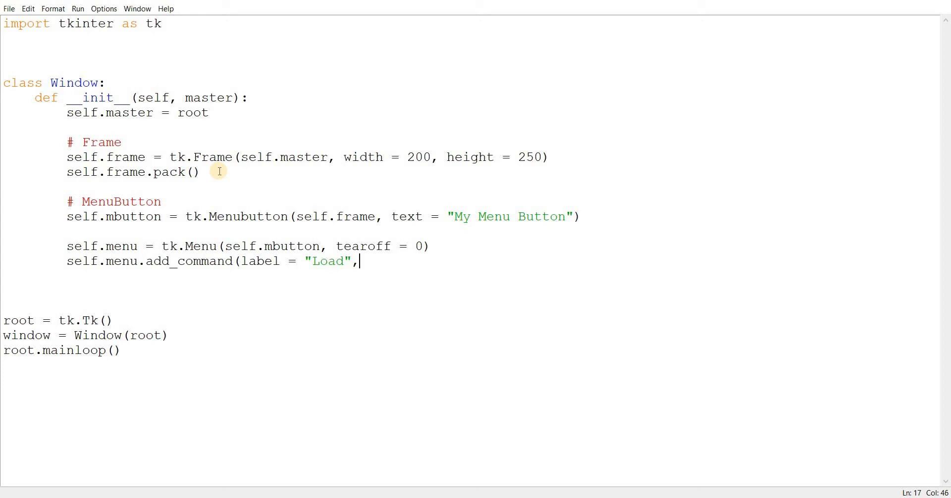
pyautogui.write('command')
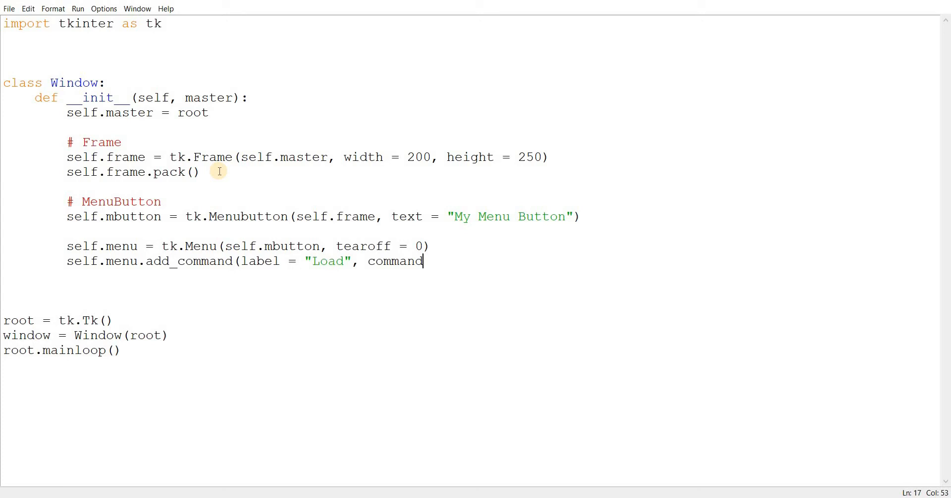
pyautogui.write('=')
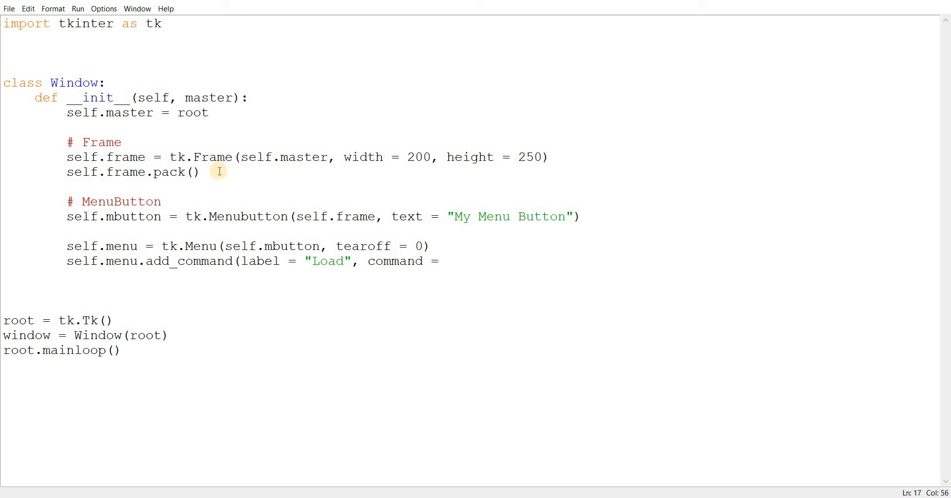
# Define command1(self) printing "This is a triggered function"
pyautogui.press('Return')
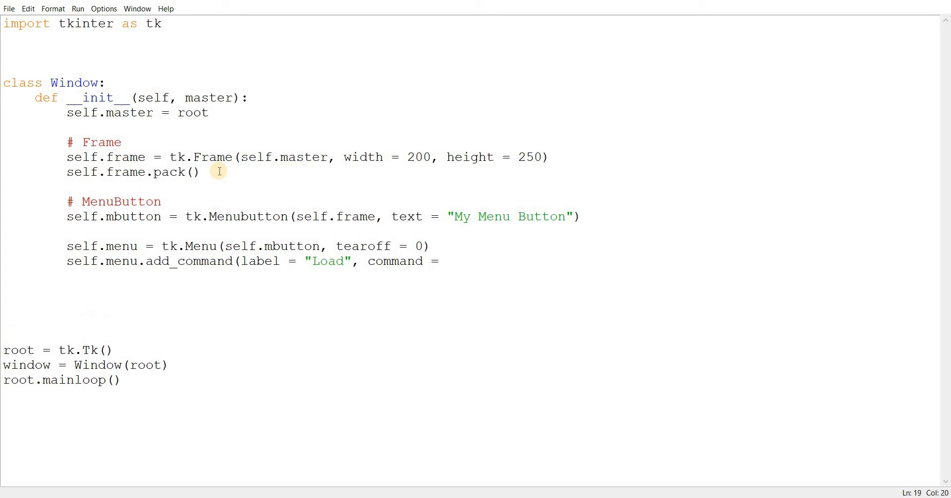
pyautogui.write('def')
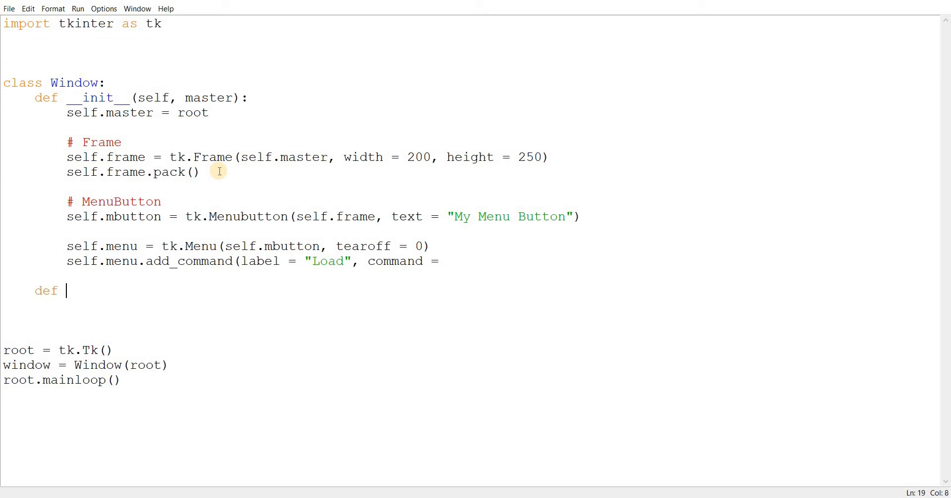
pyautogui.write('command1')
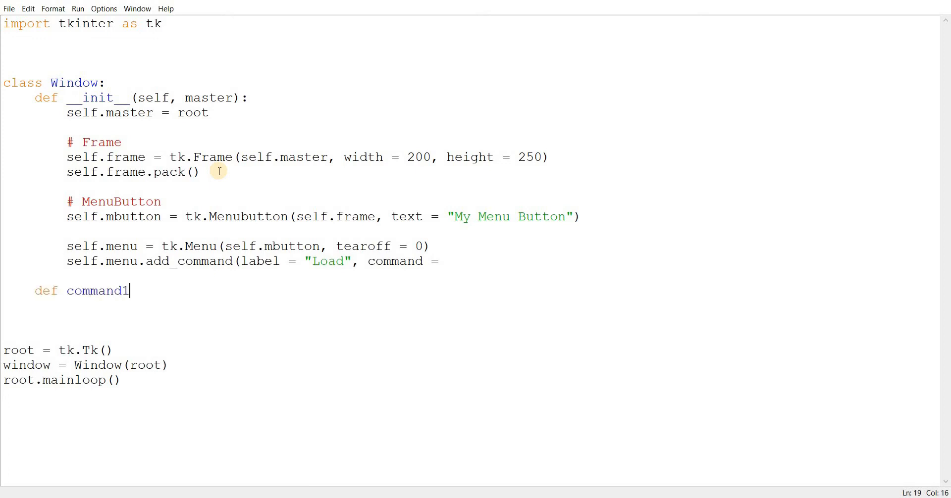
pyautogui.write('(self):')
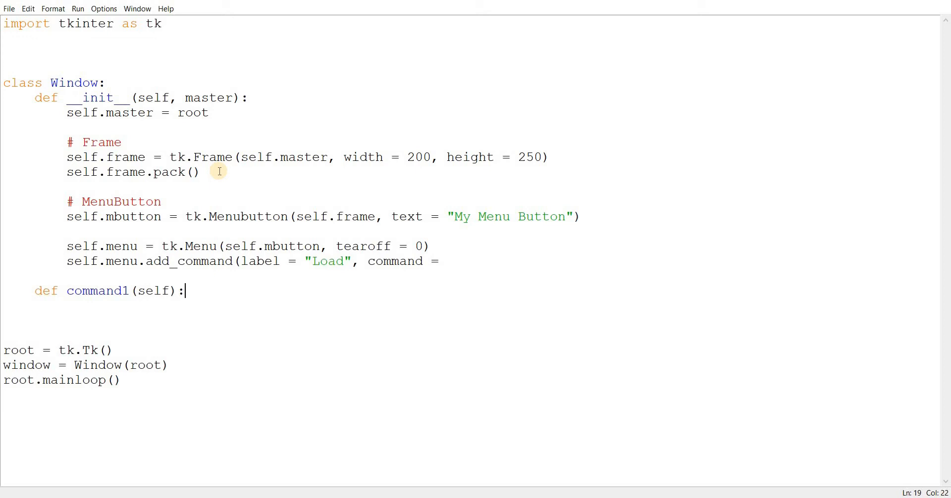
pyautogui.write('print("This is a')
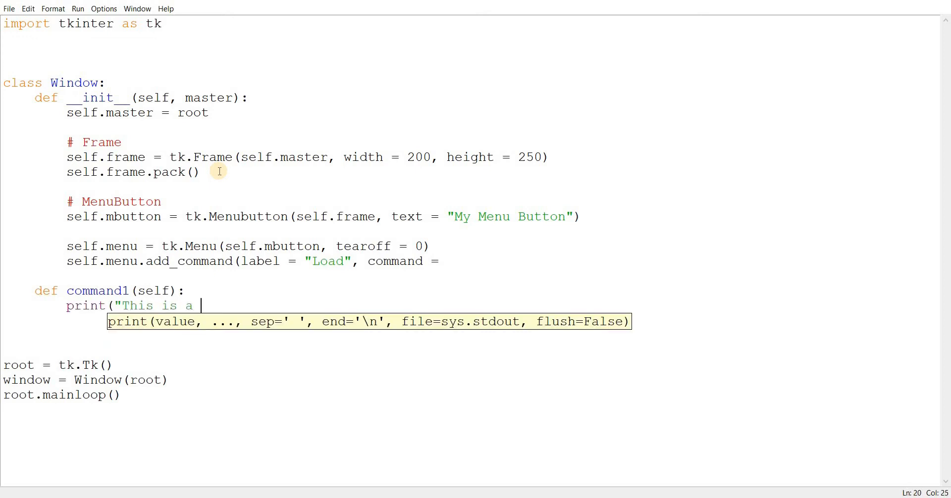
pyautogui.write('tri')
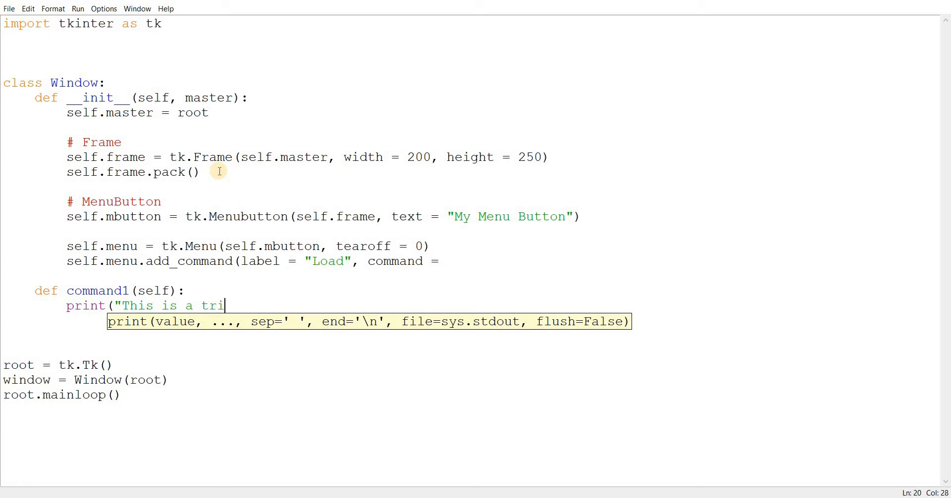
pyautogui.write('gg')
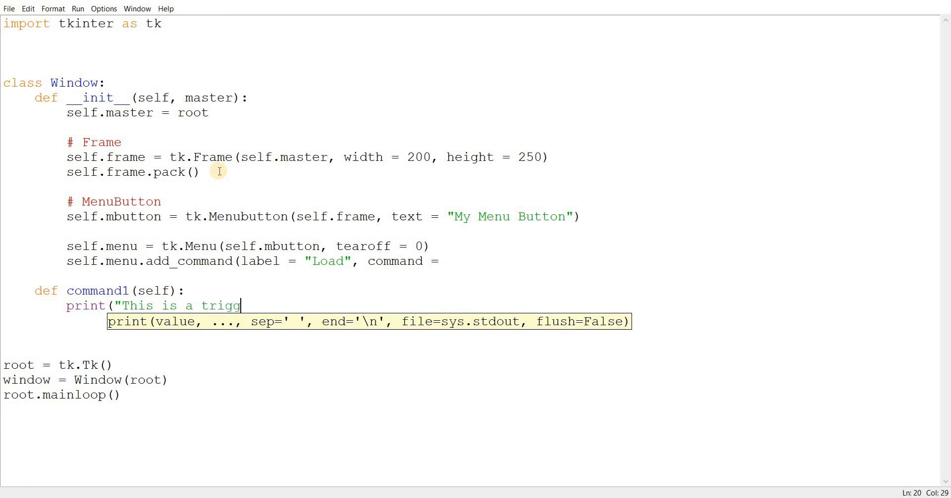
pyautogui.write('ered function"')
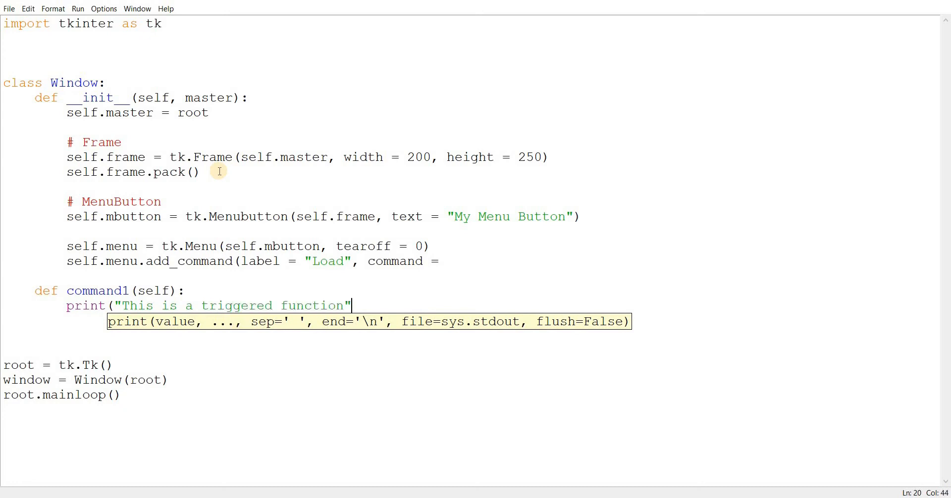
pyautogui.write(')')
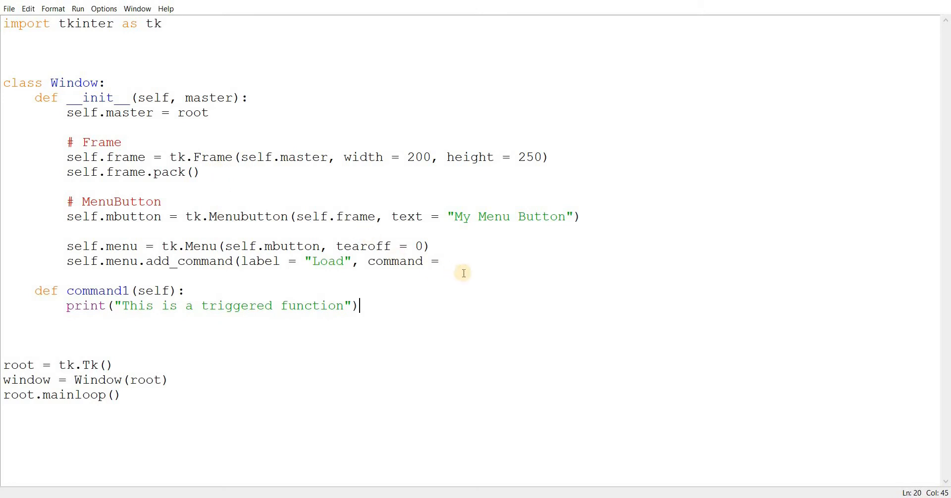
# Set Load's command to self.command1 and duplicate the entry as a Save item
pyautogui.write('self.')
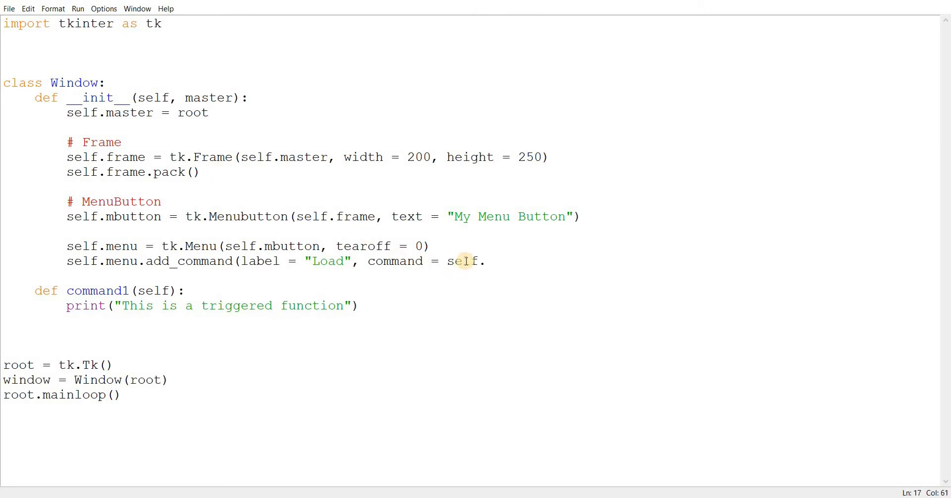
pyautogui.write('command1')
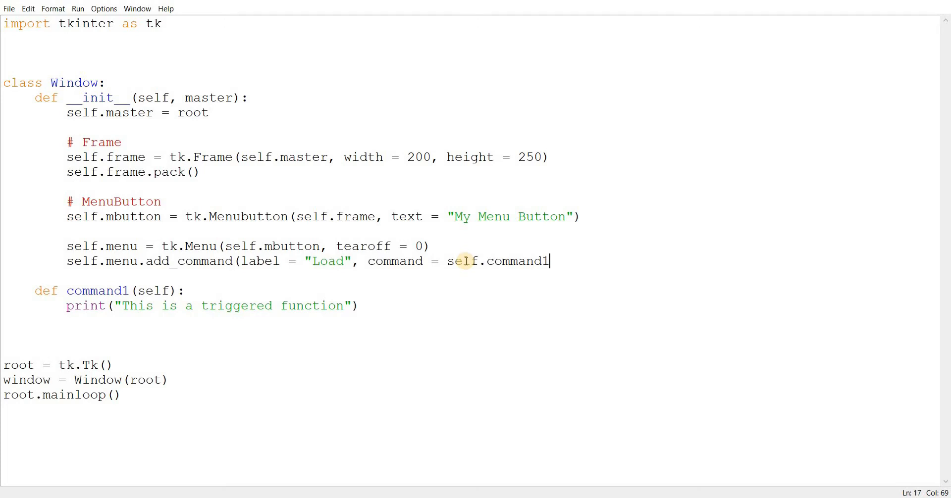
pyautogui.press('Return')
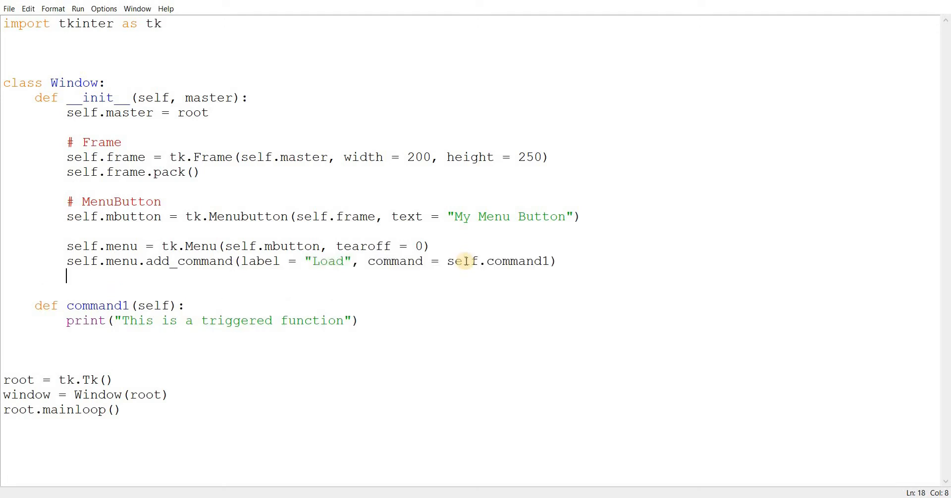
pyautogui.moveTo(557, 273)
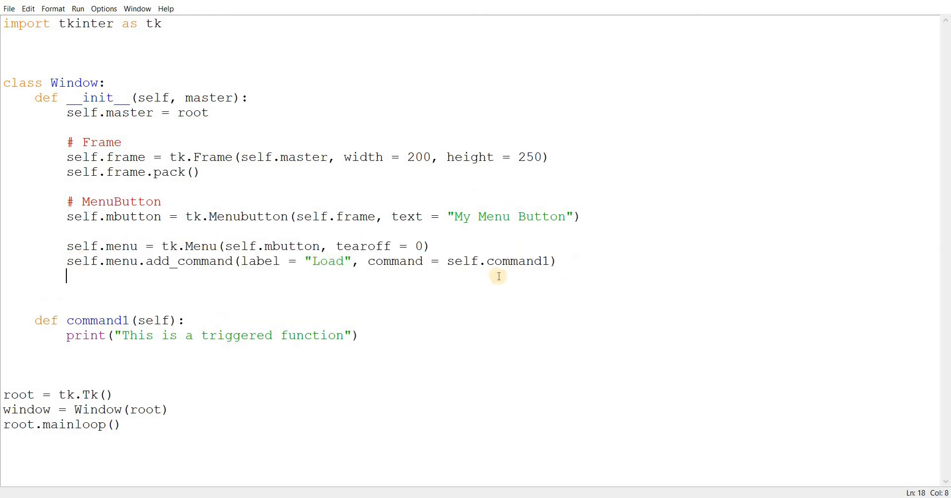
pyautogui.write('self.menu.add_command(label = "Load",  command = self.command1)')
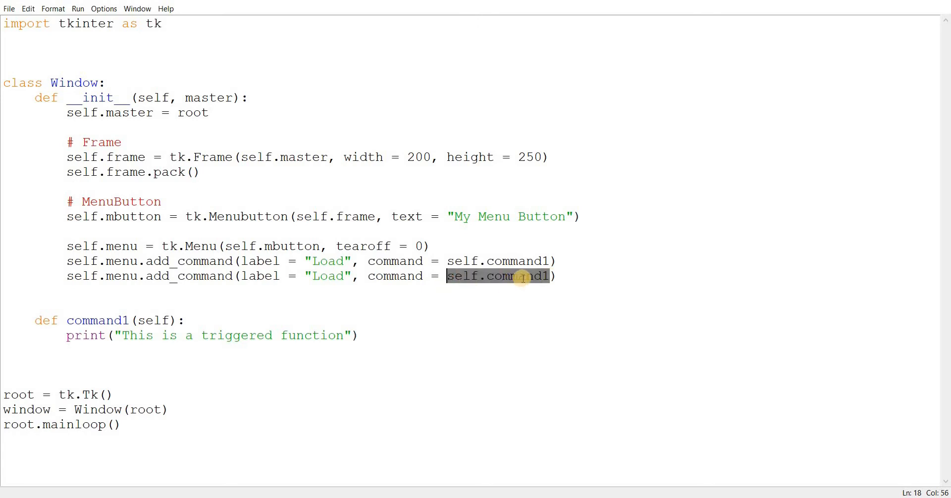
pyautogui.click(340, 275)
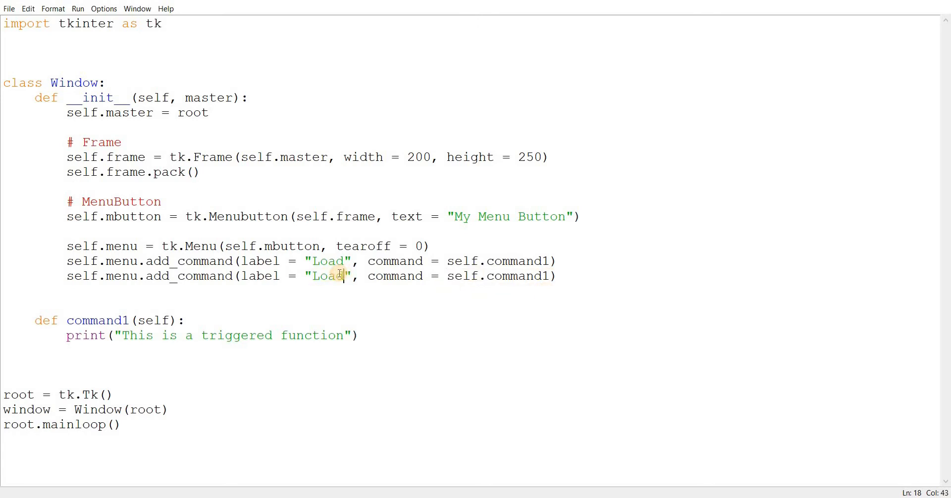
pyautogui.write('Save')
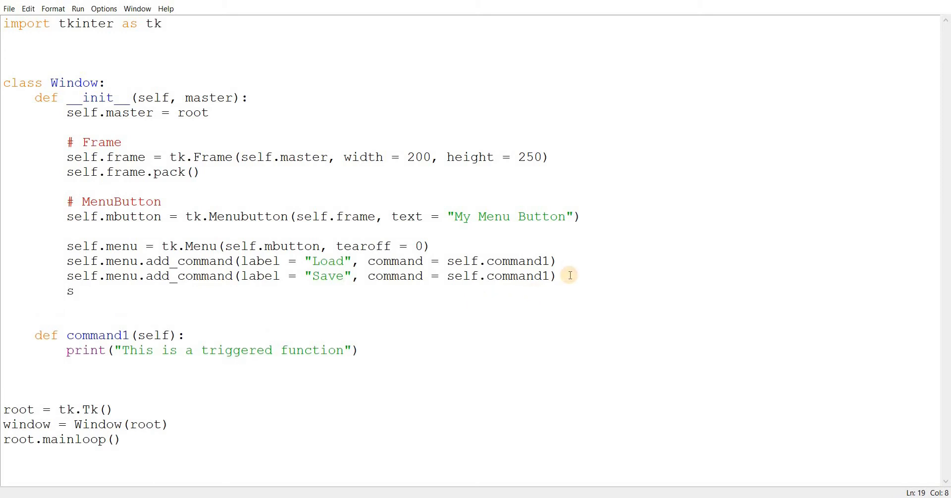
# Assign the menu to the button with self.mbutton["menu"] = self.menu
pyautogui.write('elf.')
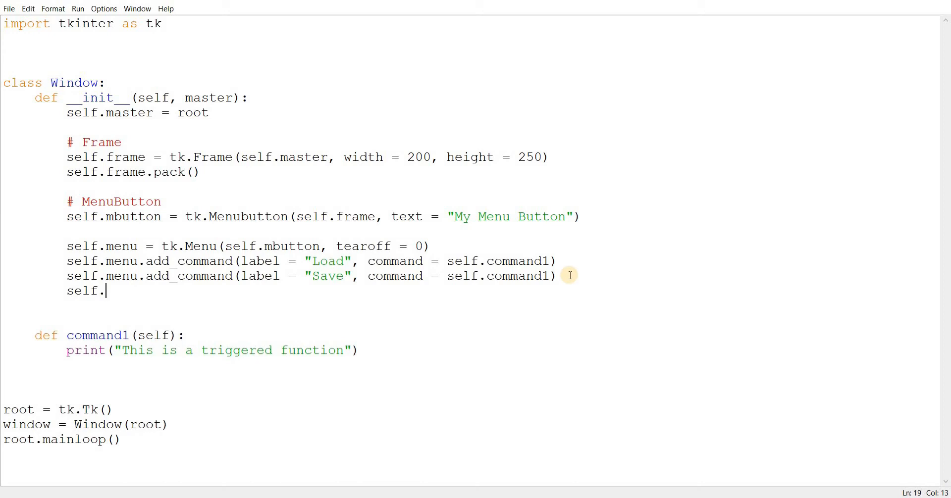
pyautogui.write('mbu')
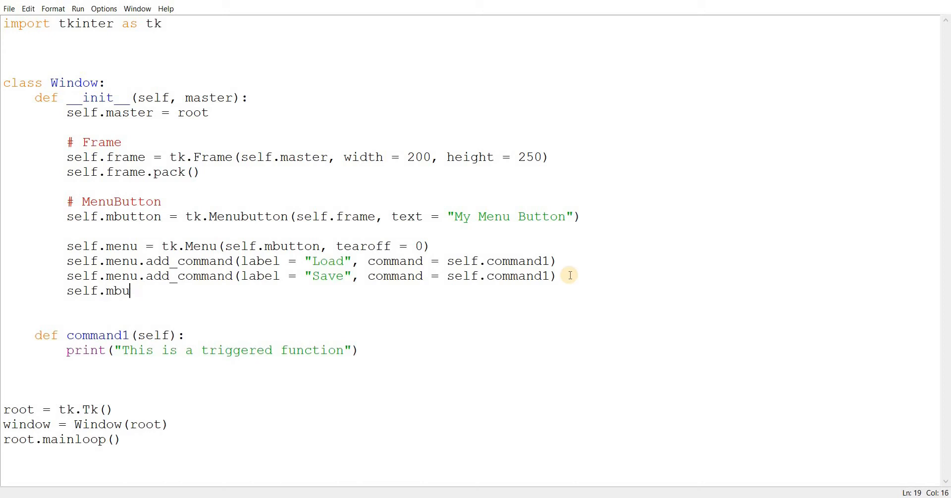
pyautogui.write('tton')
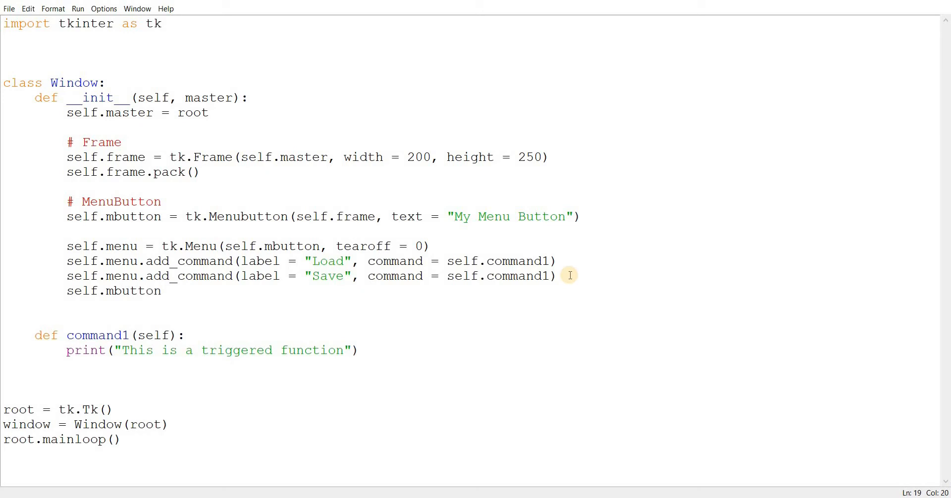
pyautogui.write('["men')
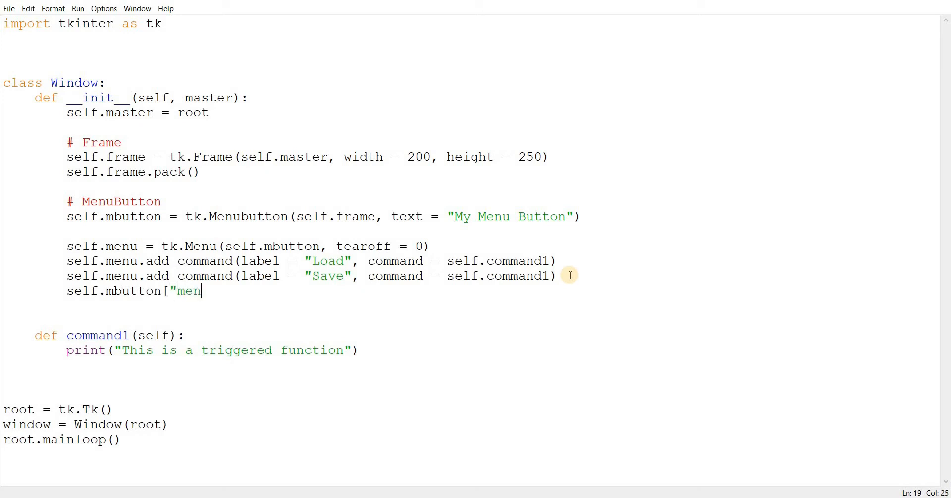
pyautogui.write('u"]')
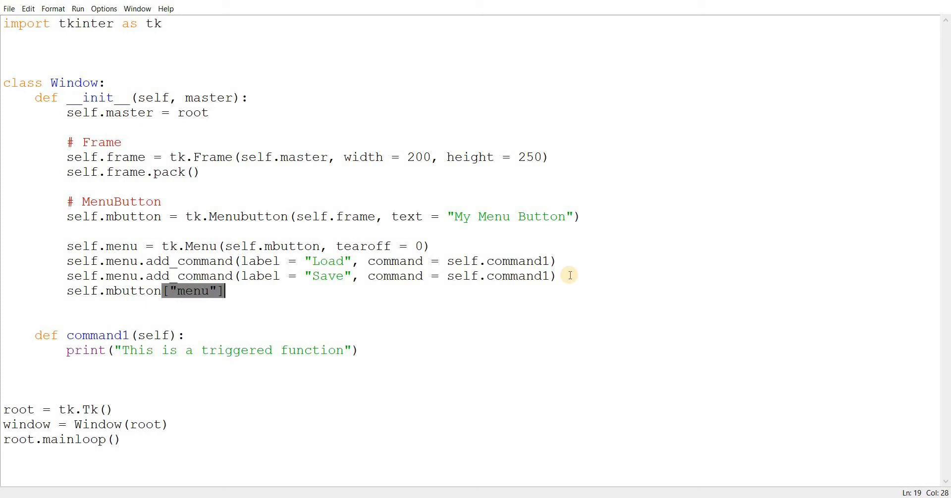
pyautogui.write('= self.')
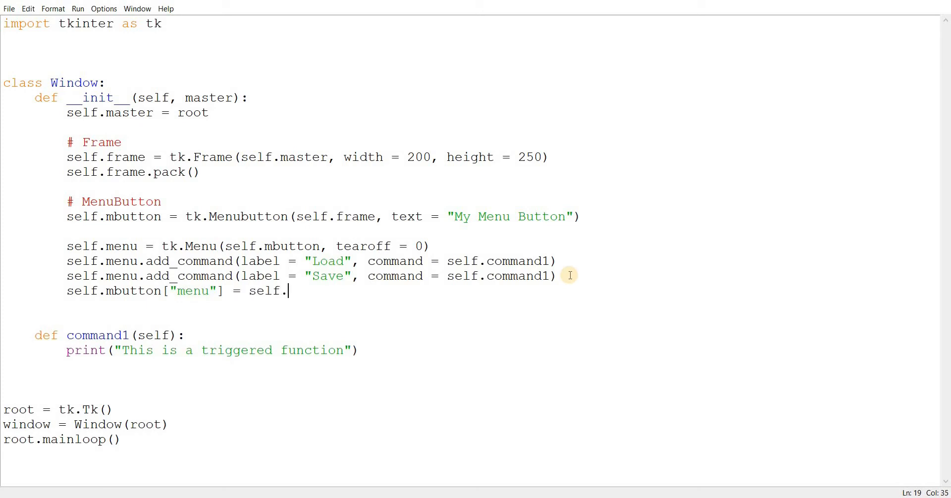
pyautogui.write('menu')
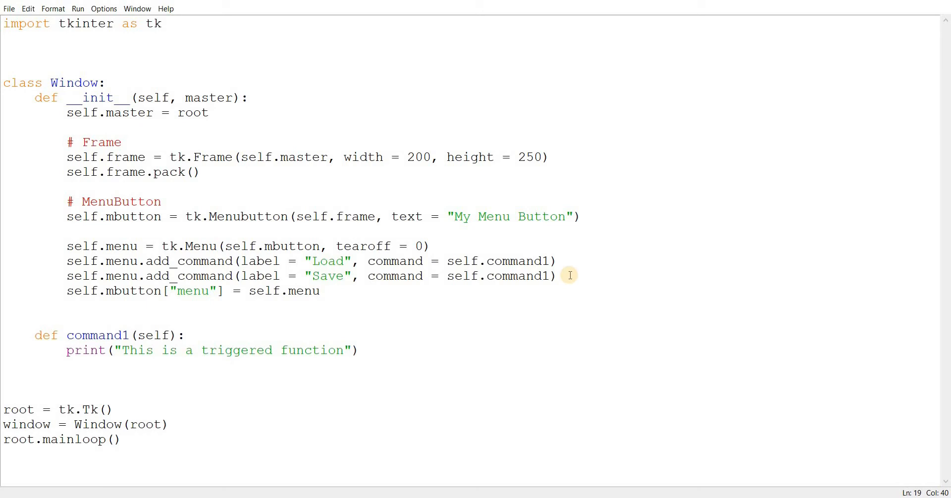
# Begin self.mbutton.place( with x = 50 to position the button in the frame
pyautogui.write('self.')
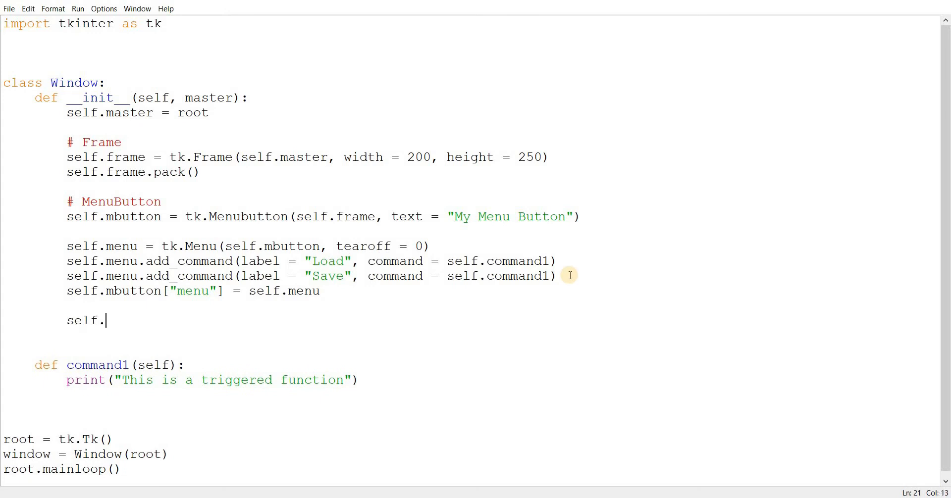
pyautogui.write('mbutton.')
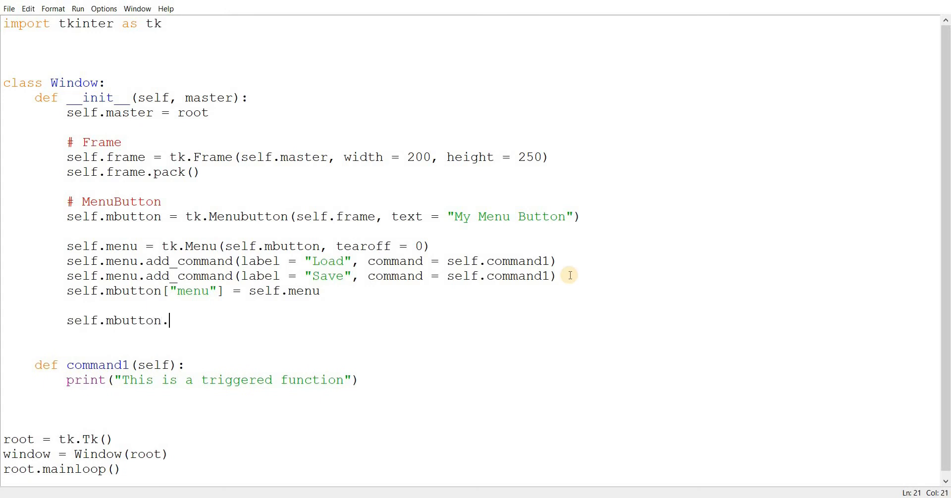
pyautogui.write('place')
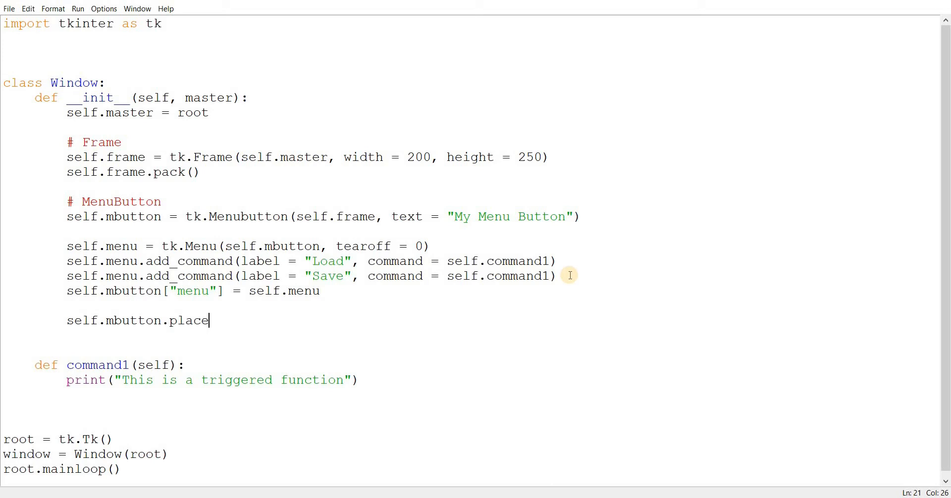
pyautogui.write('(')
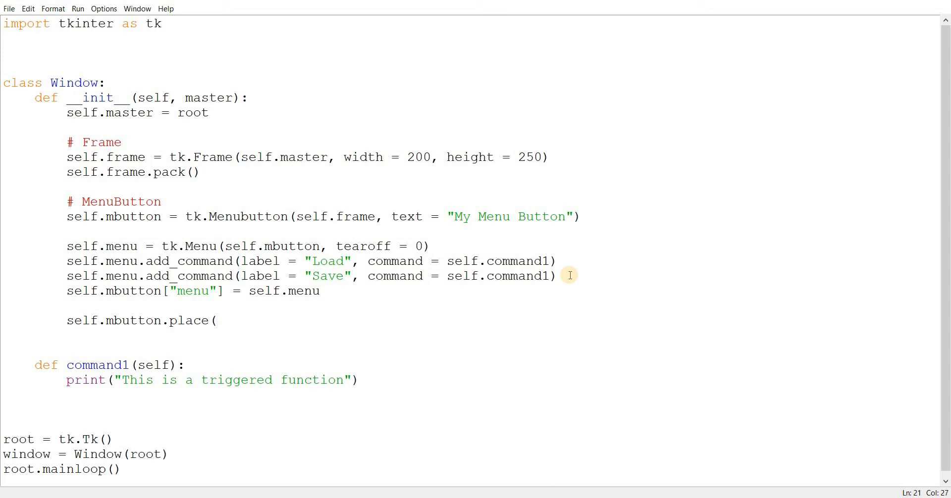
pyautogui.click(216, 320)
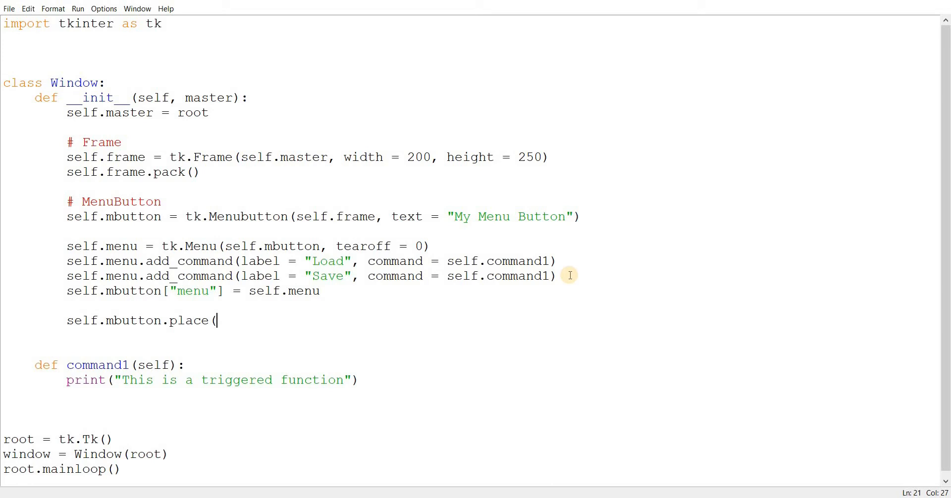
pyautogui.write('x = 50,')
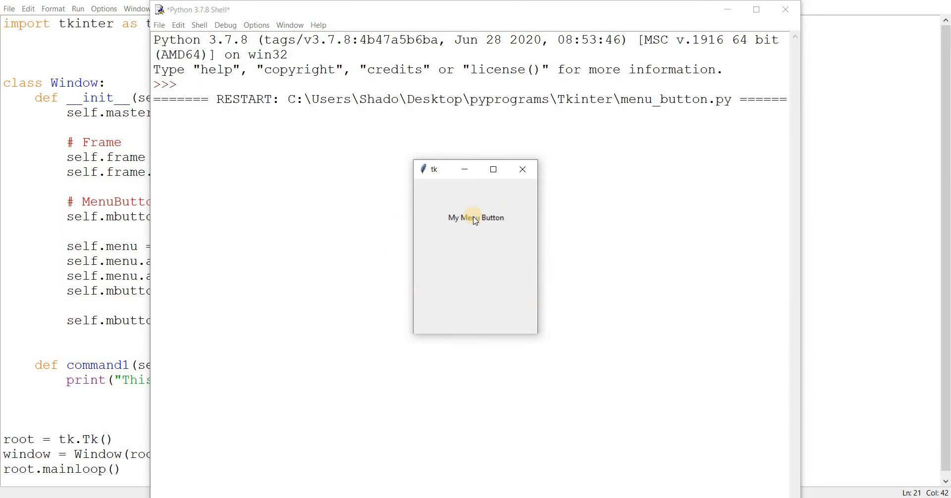
# Drop down My Menu Button and choose Load and Save so the shell prints the message twice
pyautogui.click(475, 218)
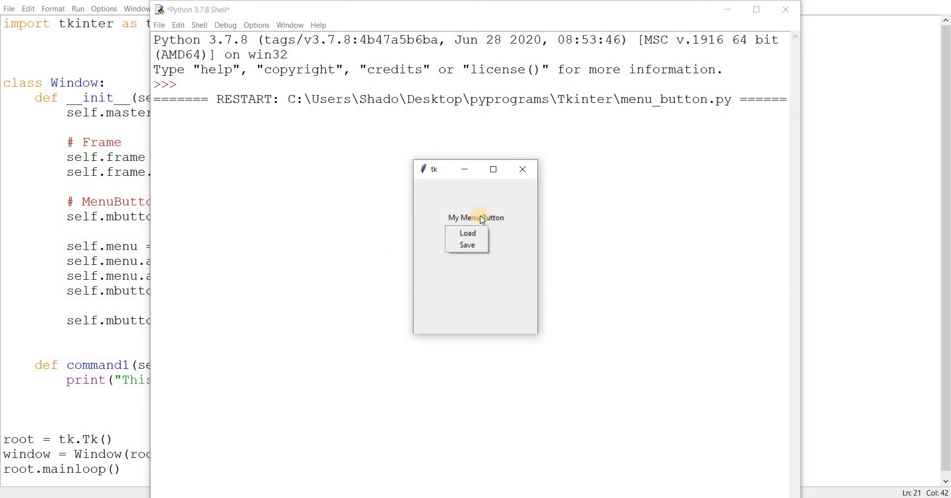
pyautogui.moveTo(494, 213)
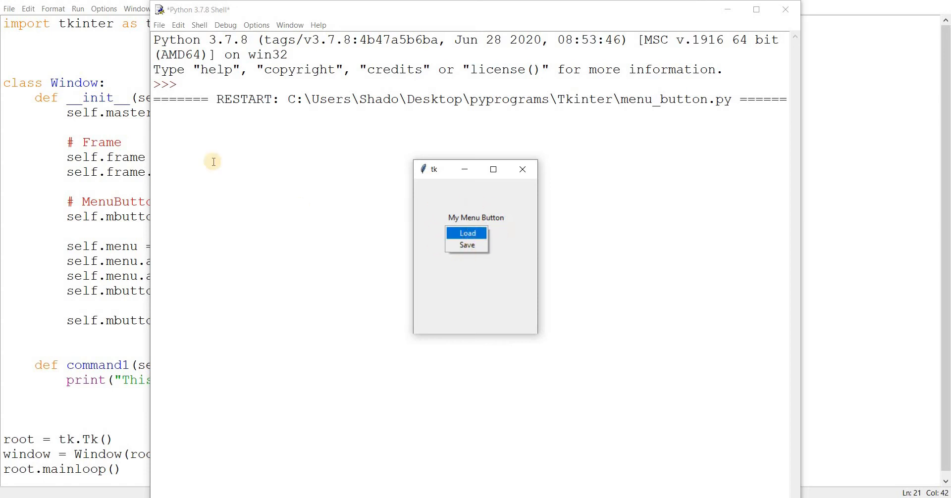
pyautogui.click(466, 233)
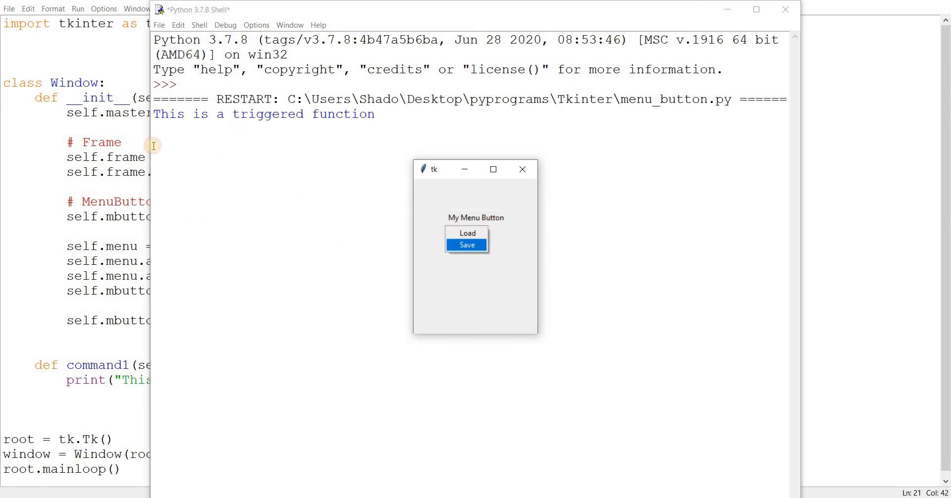
pyautogui.click(466, 244)
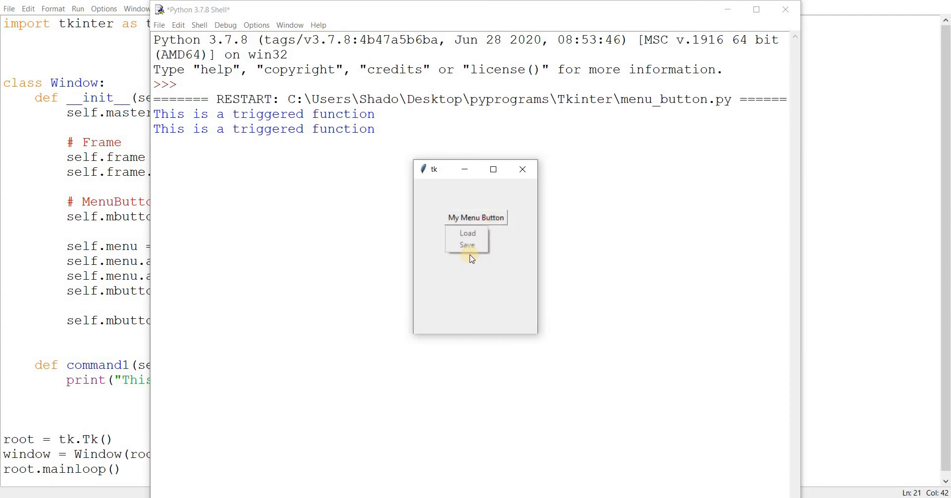
pyautogui.moveTo(467, 226)
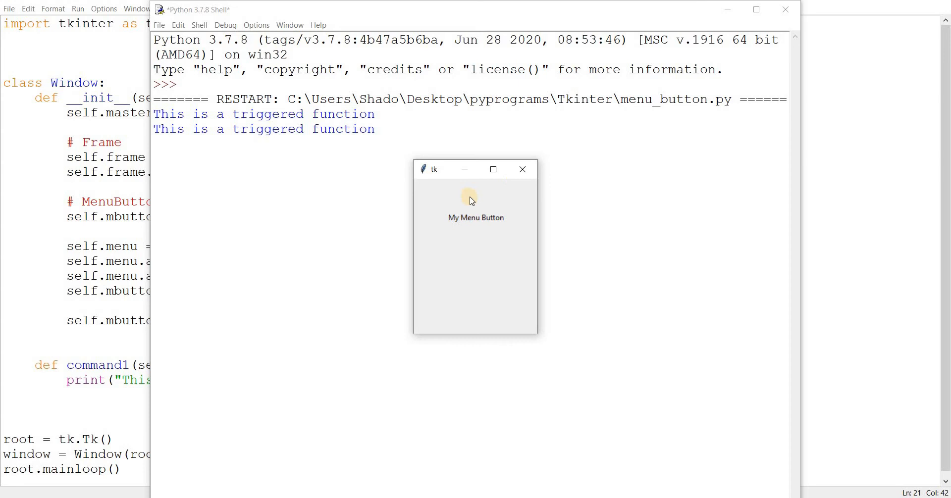
pyautogui.moveTo(433, 204)
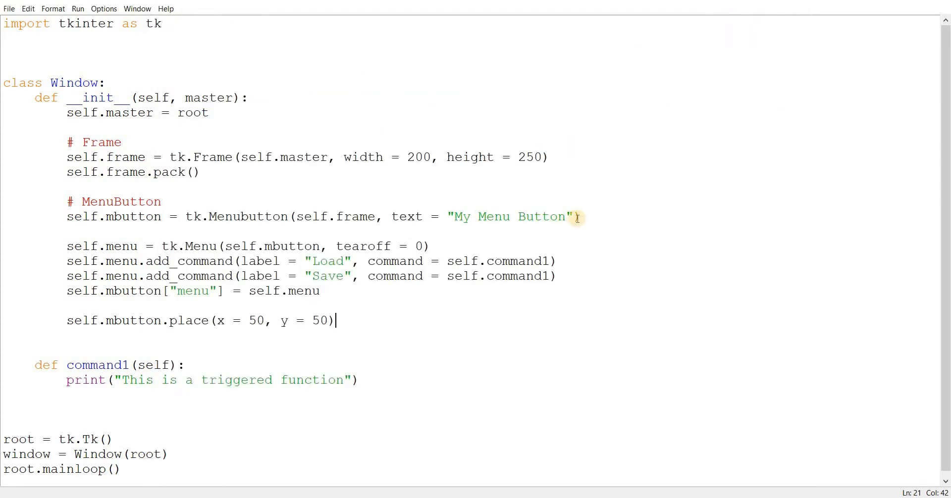
# Add relief = tk.RAISED to the Menubutton constructor
pyautogui.write(', relief =')
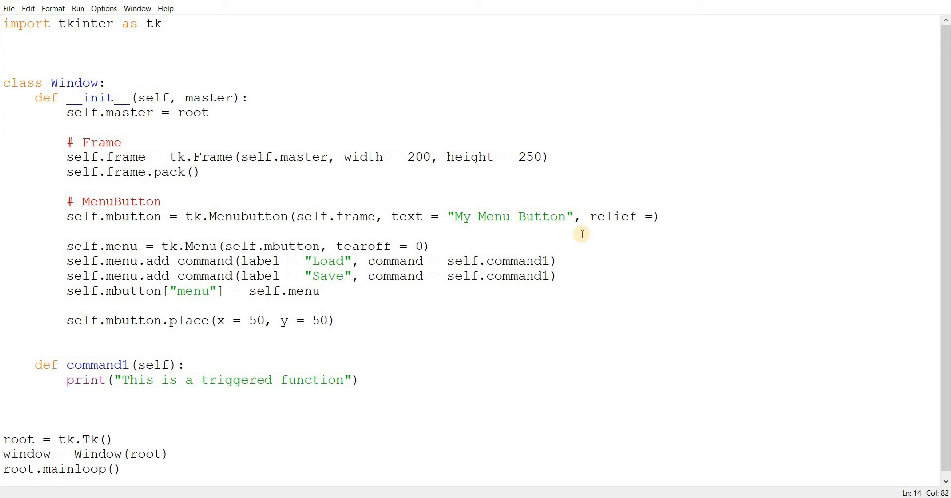
pyautogui.write('tk.RA')
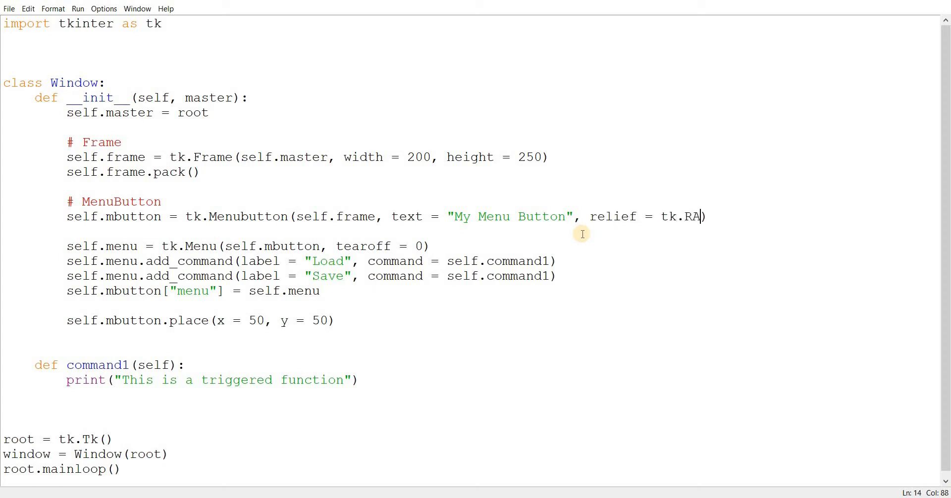
pyautogui.write('ISED')
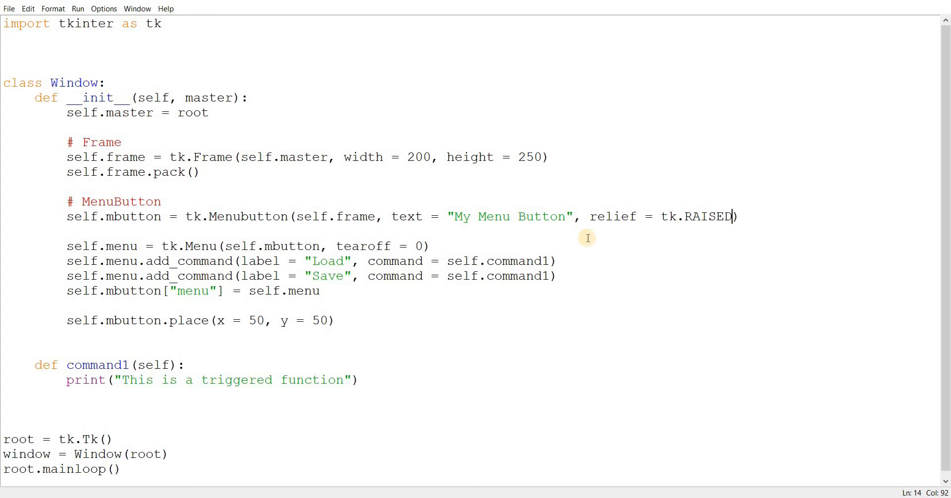
# Run the module with F5 to see the raised button, then close the demo window
pyautogui.press('F5')
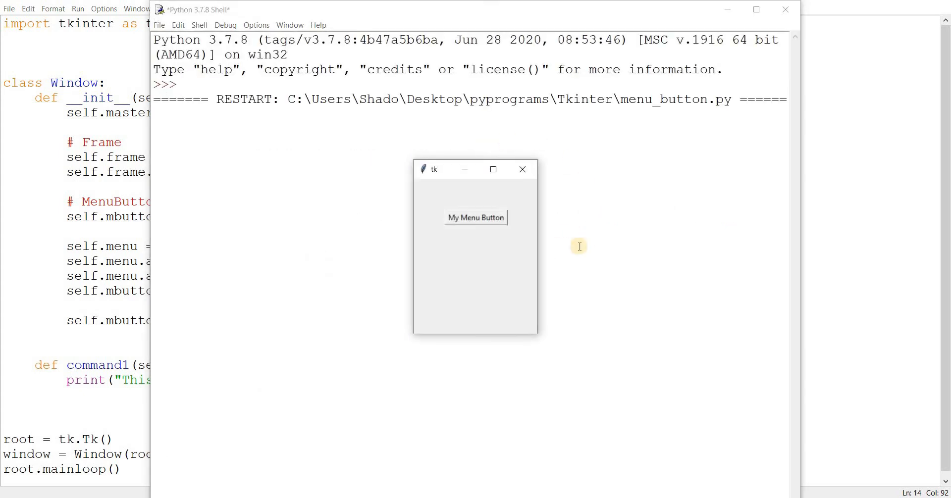
pyautogui.moveTo(472, 189)
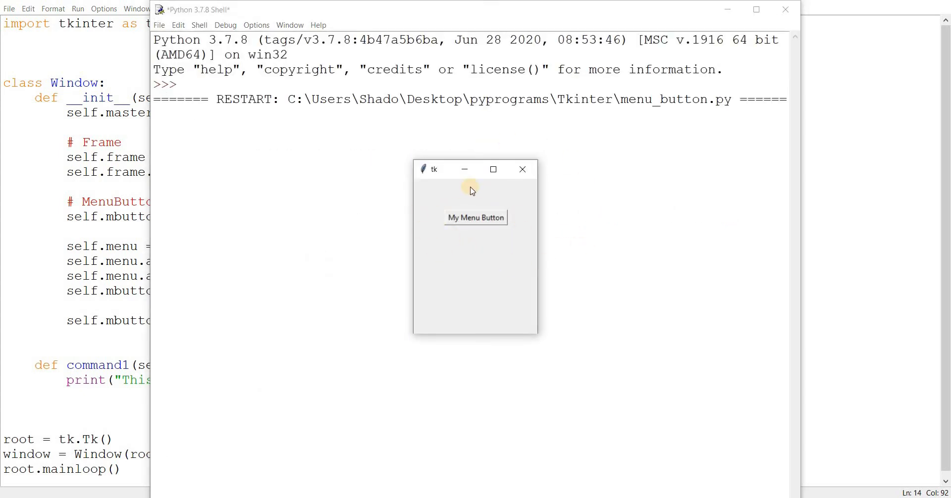
pyautogui.moveTo(445, 150)
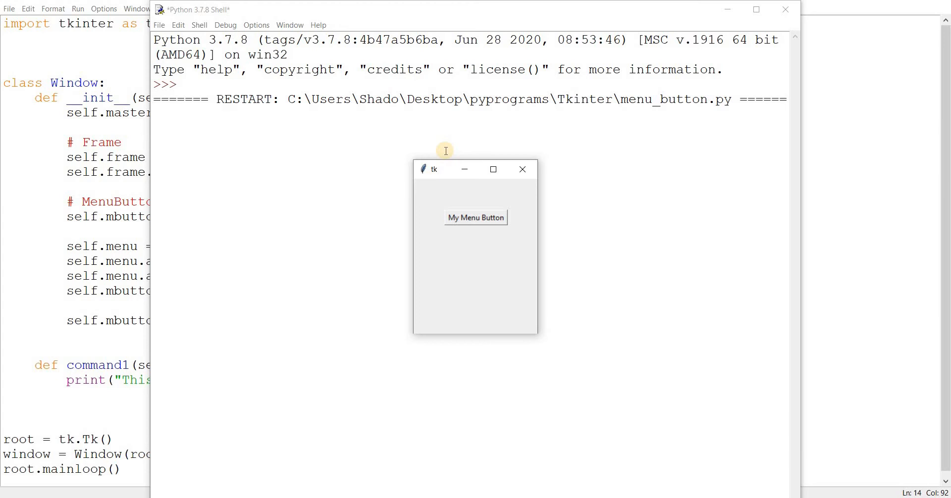
pyautogui.moveTo(544, 176)
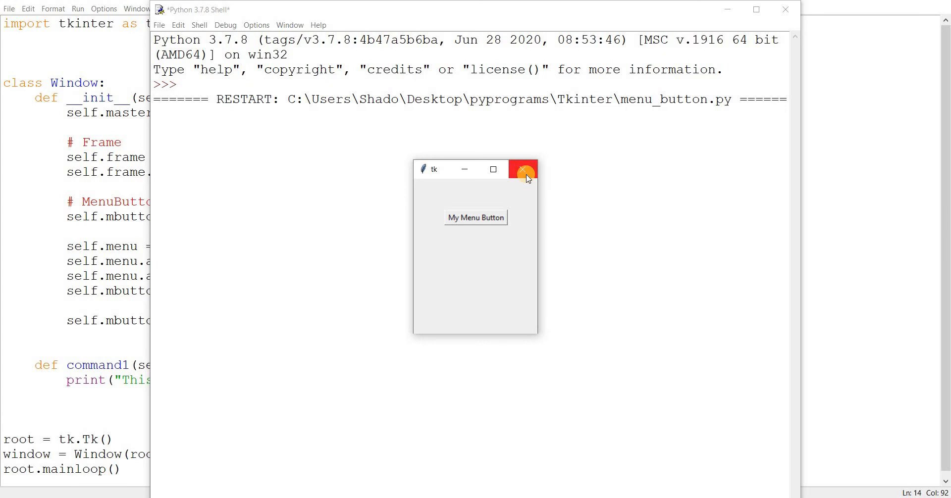
pyautogui.click(524, 170)
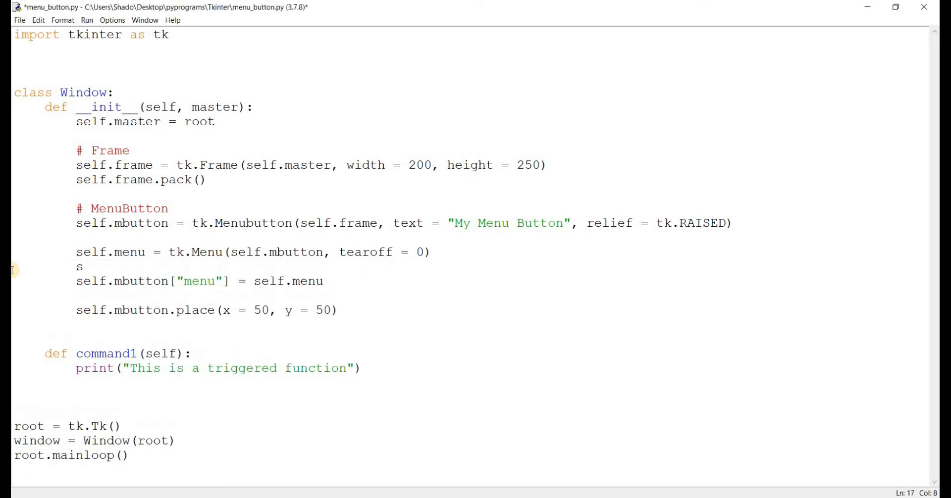
# Start a self.menu.add_checkbutton call labelled Option 1
pyautogui.write('elf.menu.a')
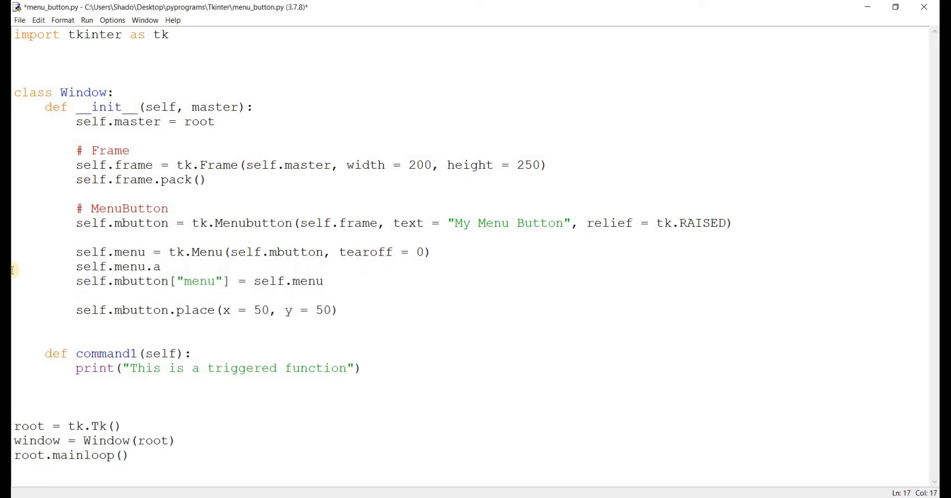
pyautogui.write('dd_checkbu')
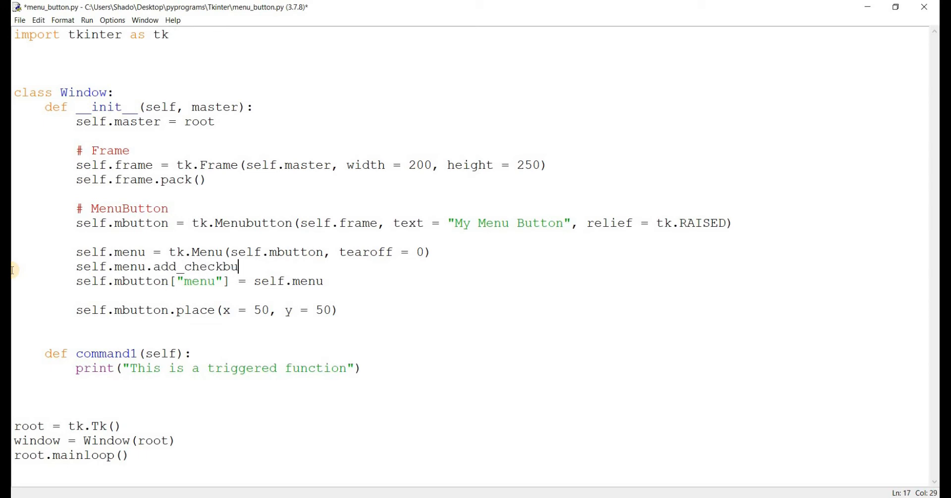
pyautogui.press('BackSpace')
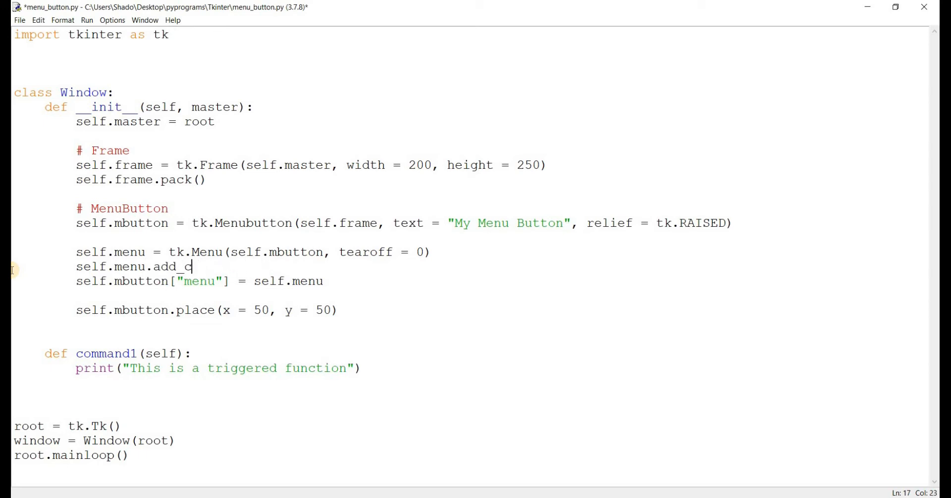
pyautogui.write('radiobutto')
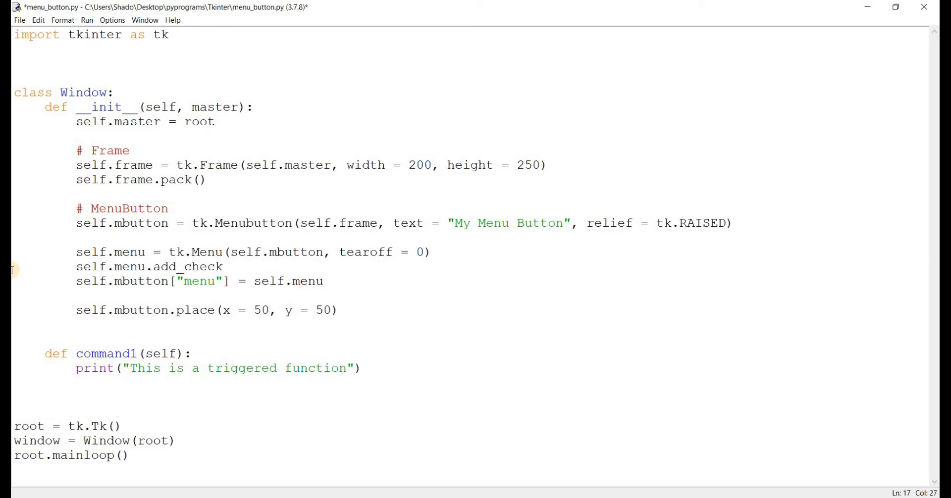
pyautogui.write('button (')
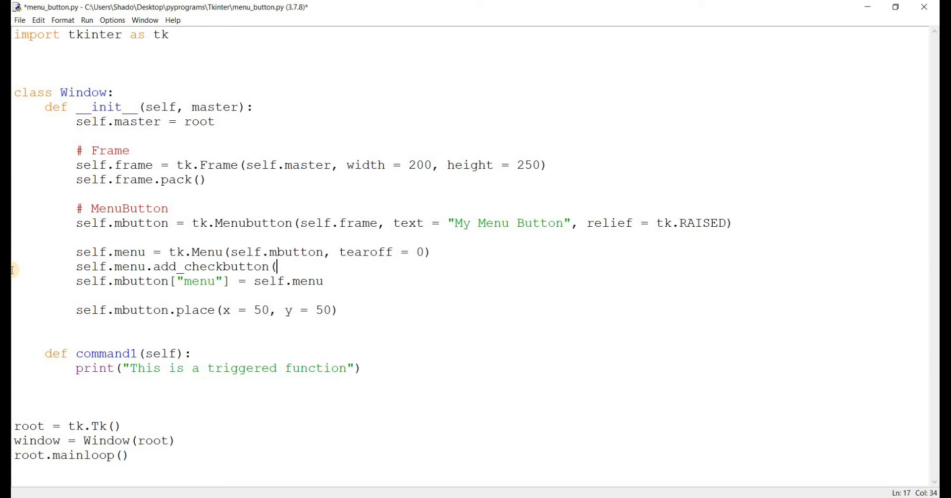
pyautogui.write('label = "')
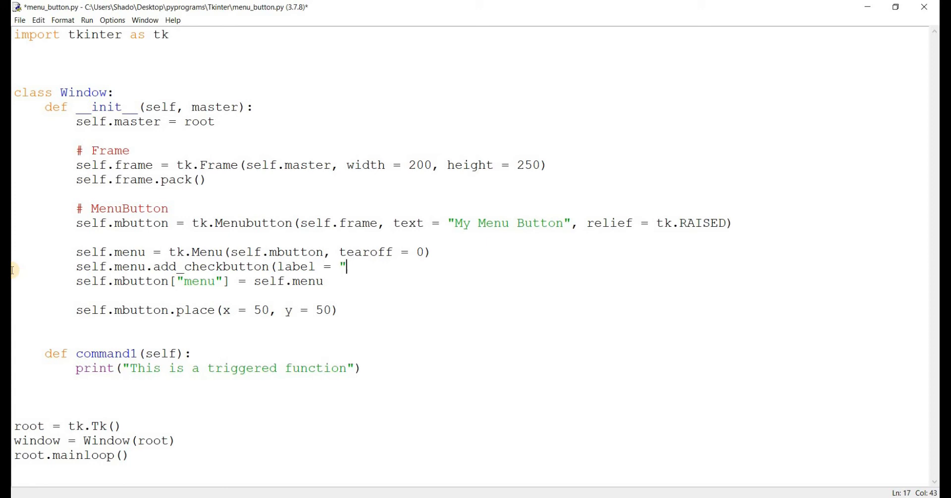
pyautogui.write('Option1')
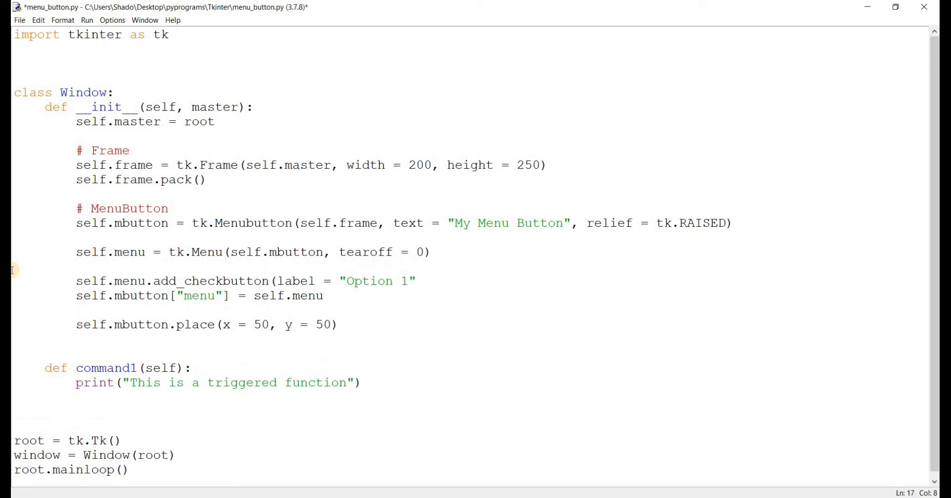
# Create self.var1 and self.var2 as tk.IntVar() variables
pyautogui.write('self.var')
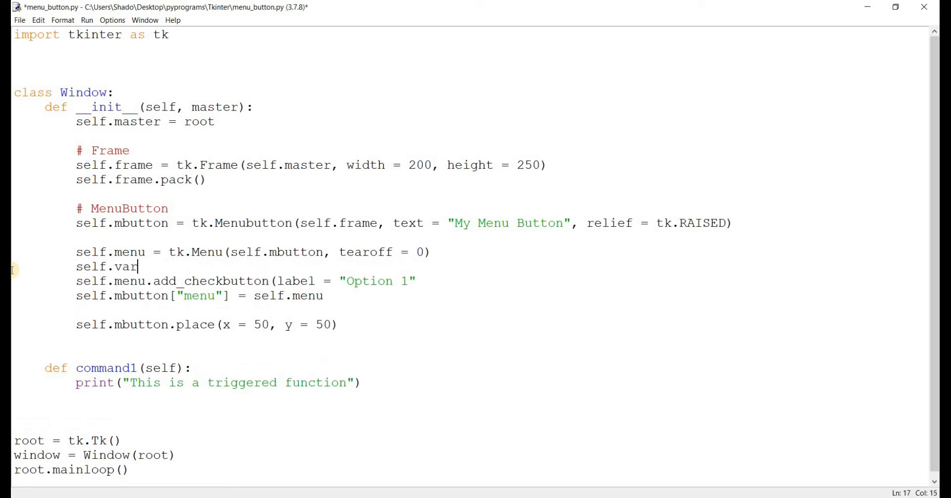
pyautogui.write('1 =')
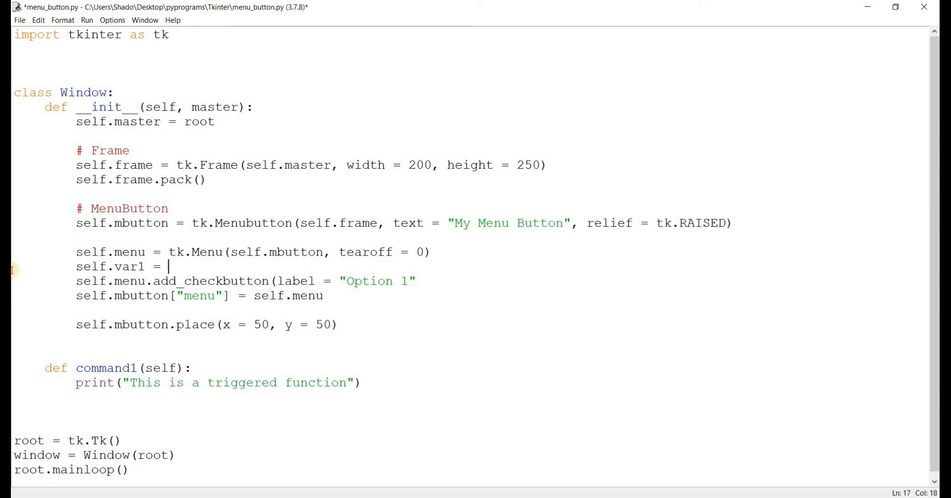
pyautogui.write('tk.')
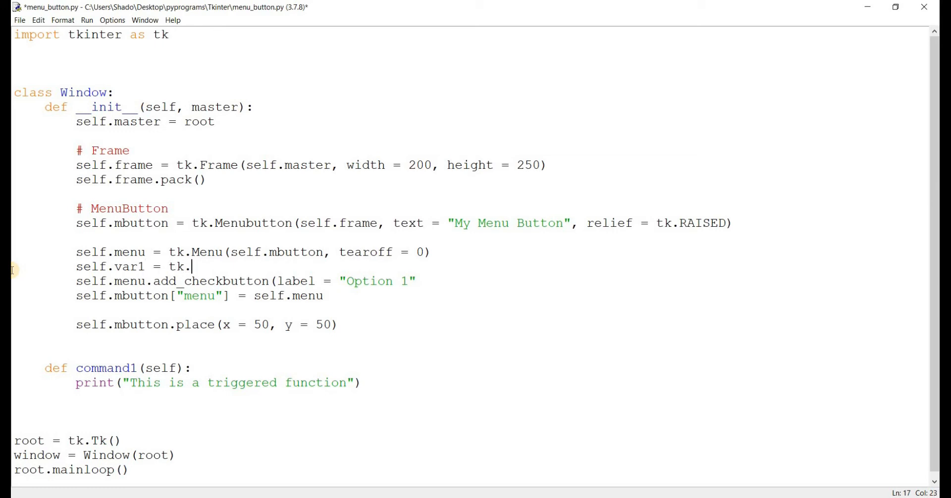
pyautogui.write('IntV')
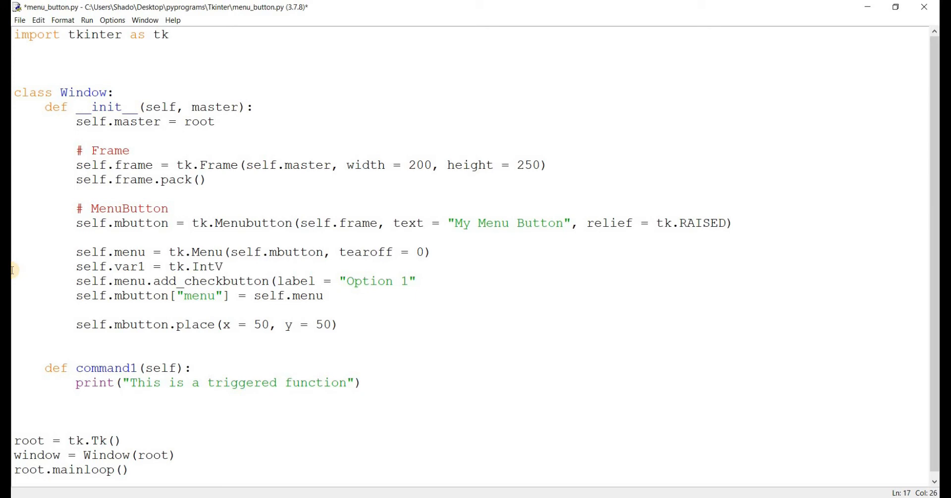
pyautogui.write('ar')
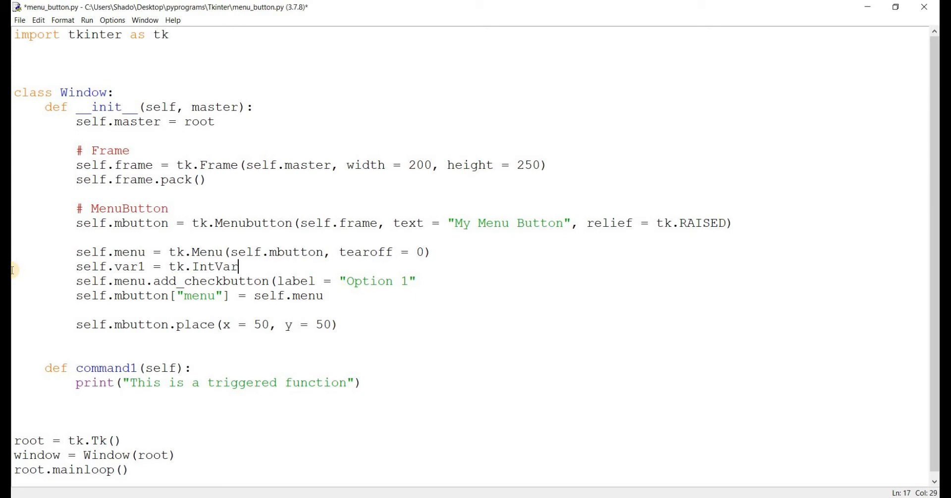
pyautogui.write('()')
pyautogui.write('self.')
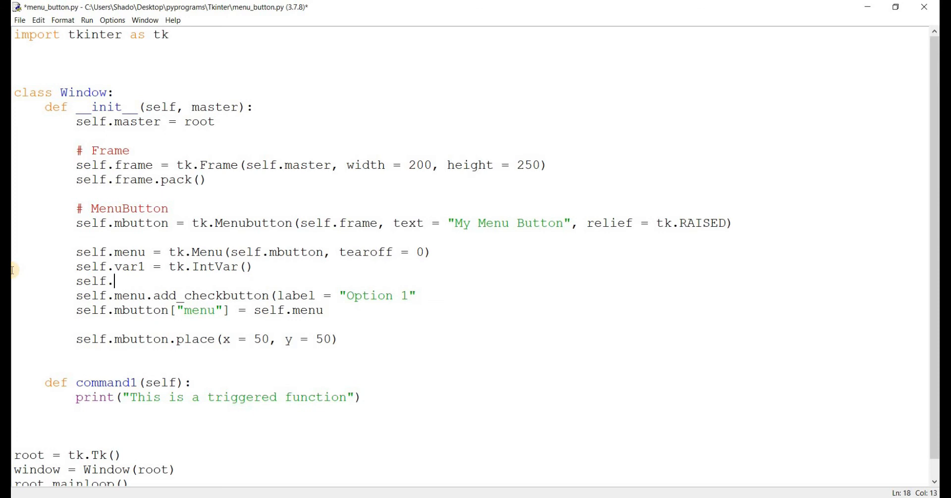
pyautogui.write('var2')
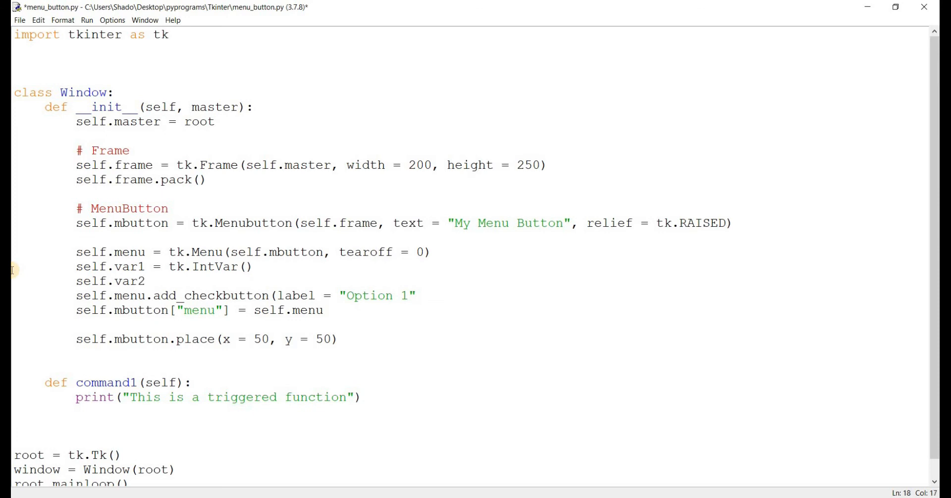
pyautogui.write('= tk.Inv')
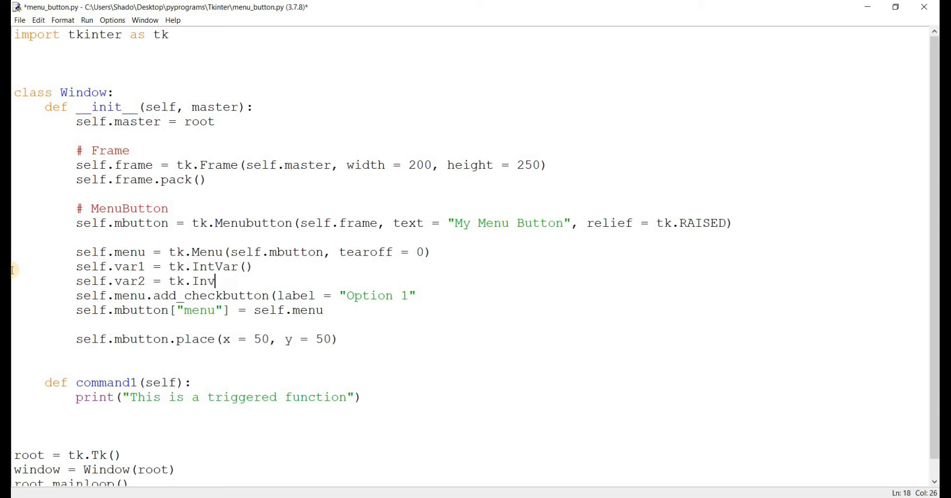
pyautogui.write('tVar')
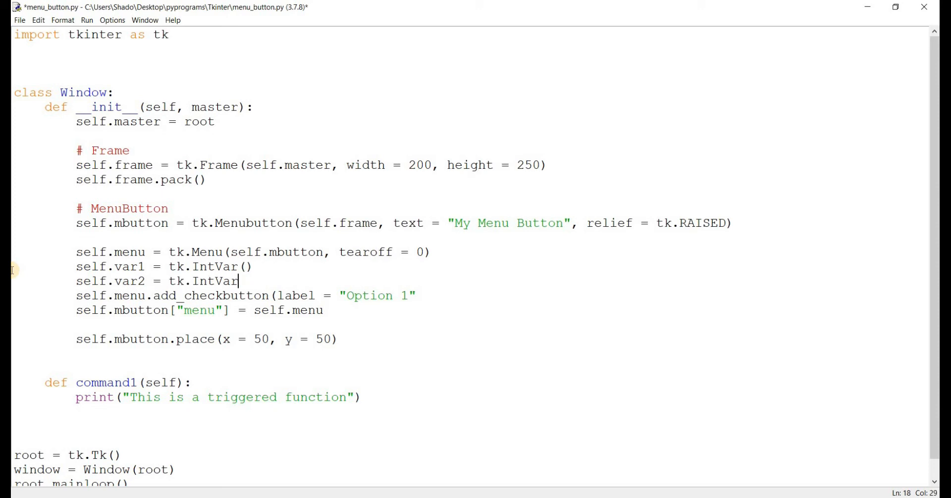
pyautogui.write('()')
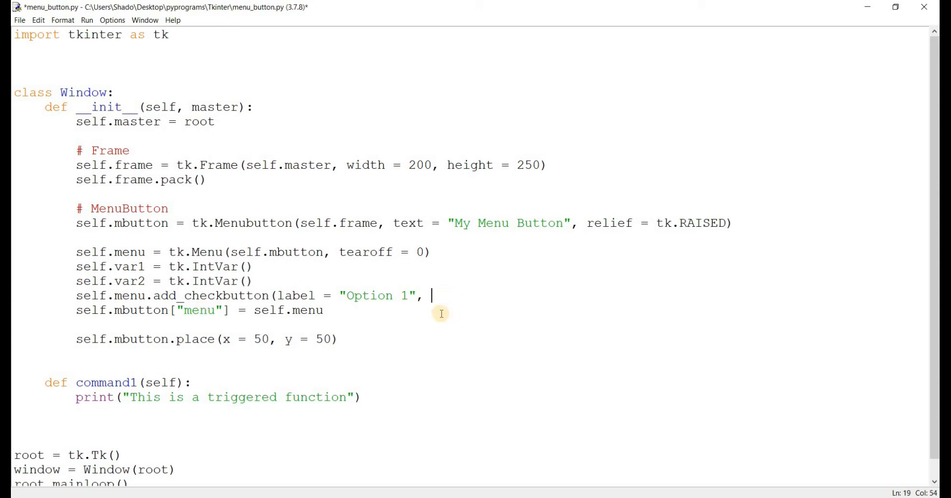
# Give the Option 1 checkbutton variable = self.var1 and its command argument
pyautogui.write('variable = s')
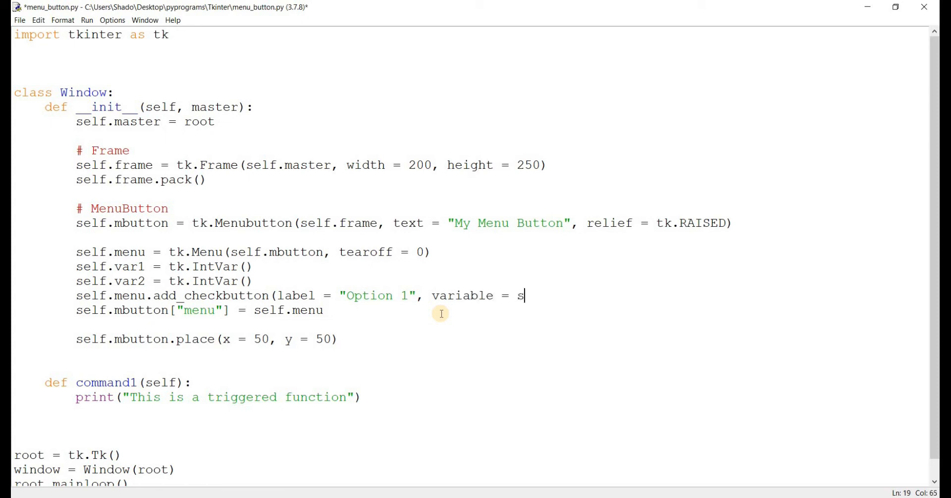
pyautogui.write('elf.var1,')
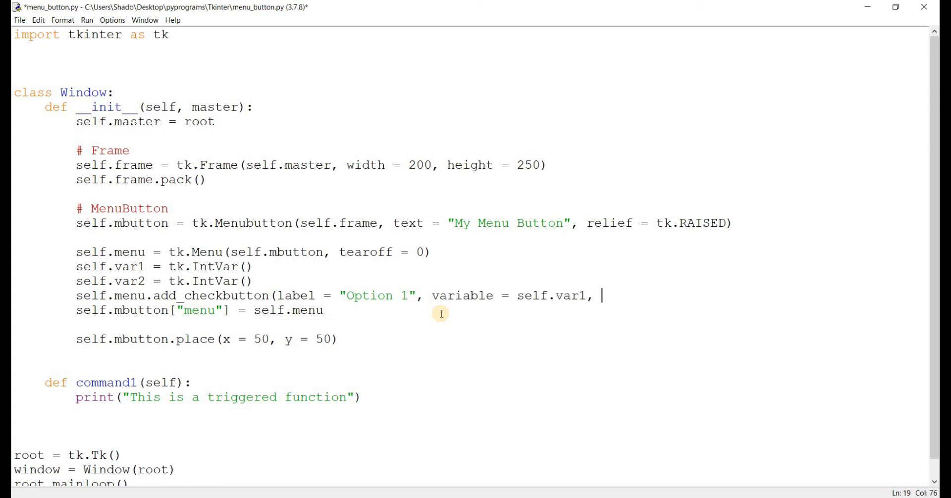
pyautogui.write('command')
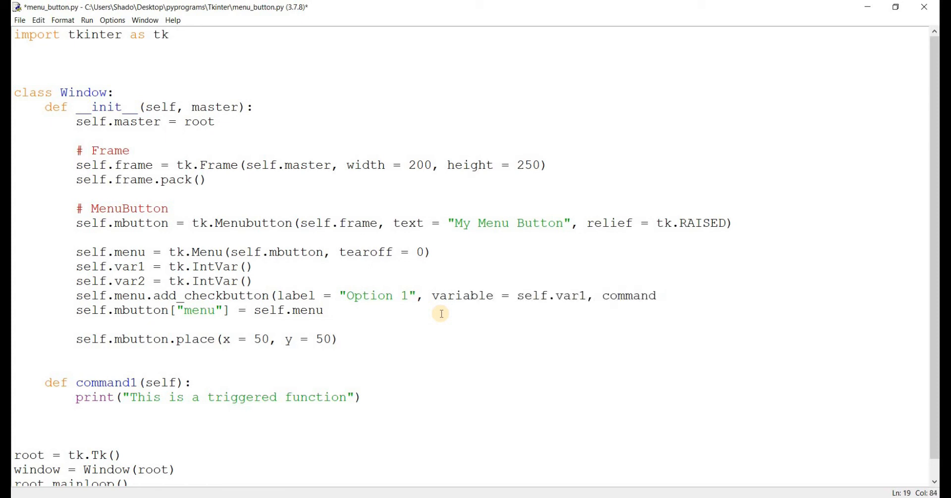
pyautogui.write('= command1')
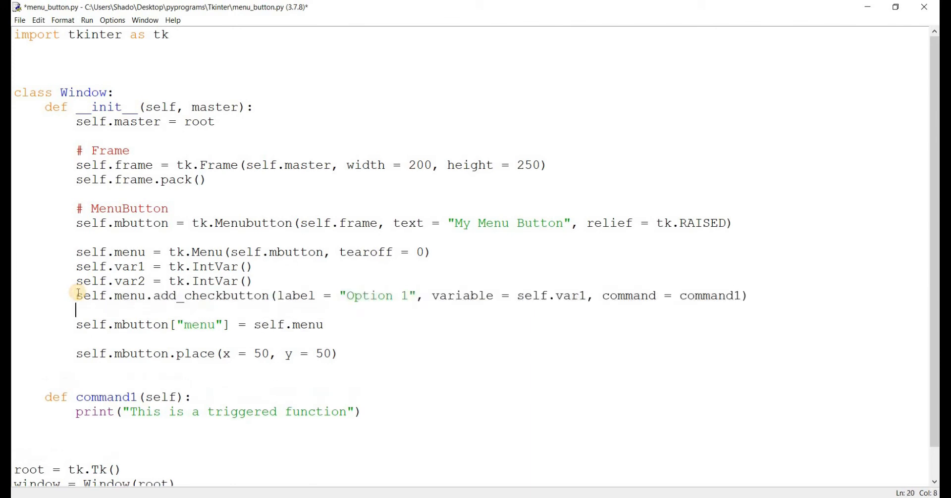
# Duplicate the checkbutton line as Option 2 tied to self.var2
pyautogui.write('self.menu.add_checkbutton(label = "Option 1", variable = self.var1, command = command1)')
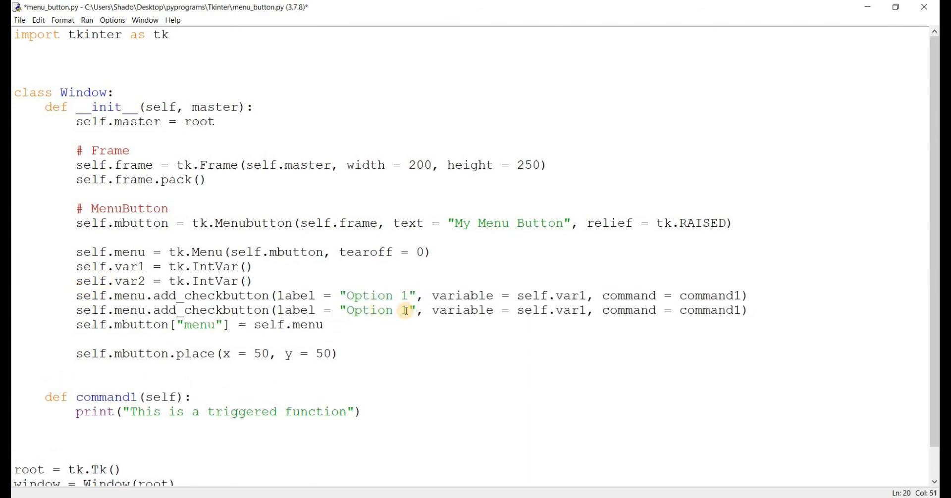
pyautogui.write('2')
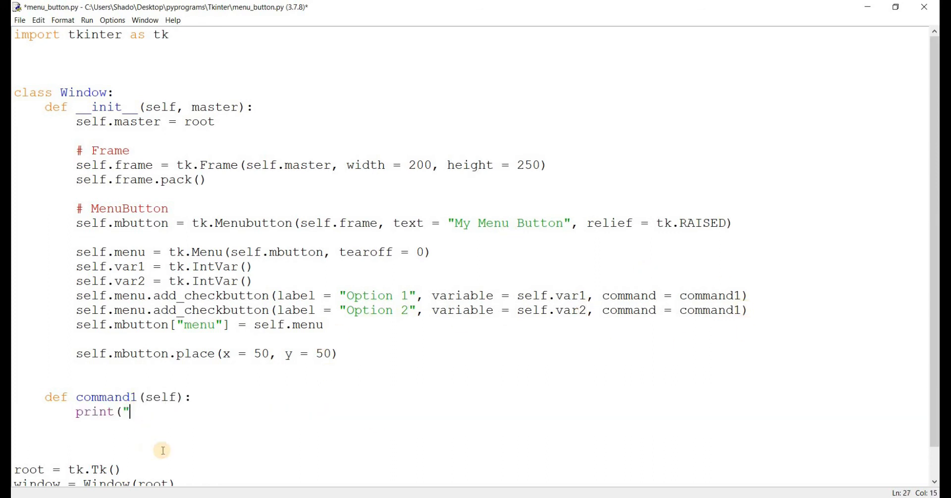
pyautogui.write('Opti')
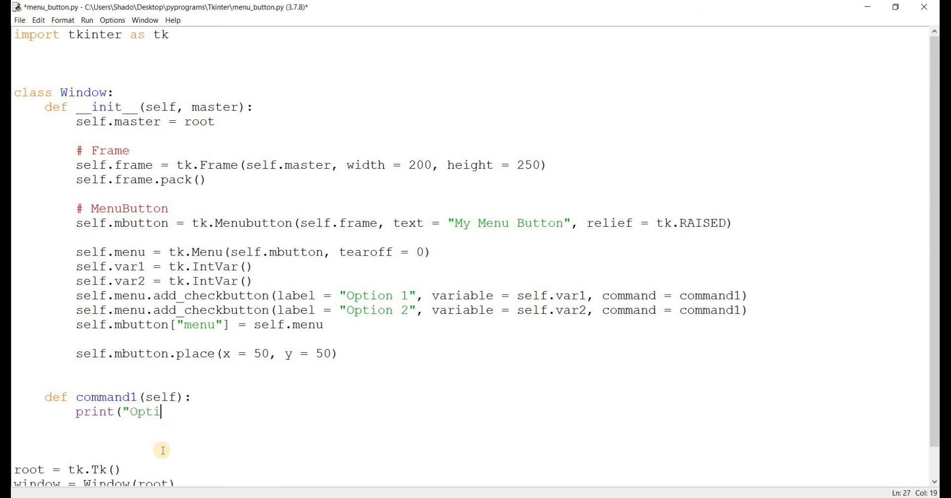
# Make command1 print self.var1.get() and self.var2.get()
pyautogui.press('BackSpace')
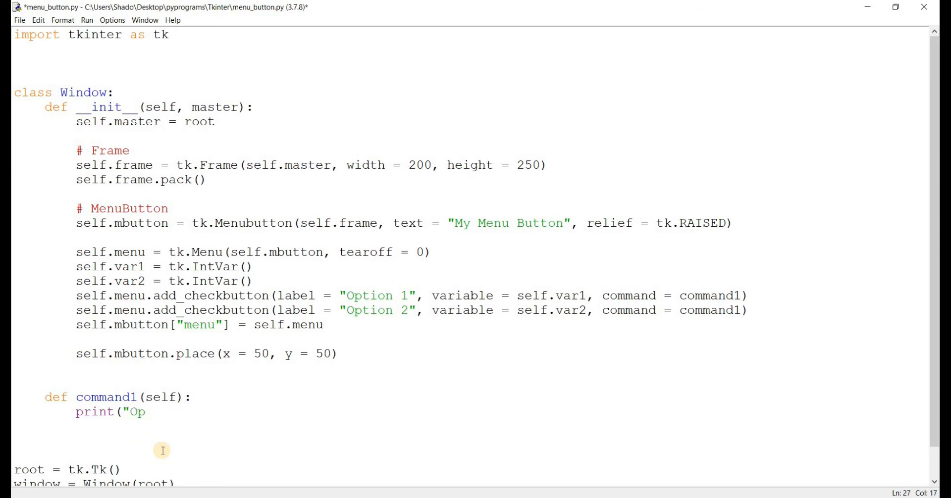
pyautogui.write('sel')
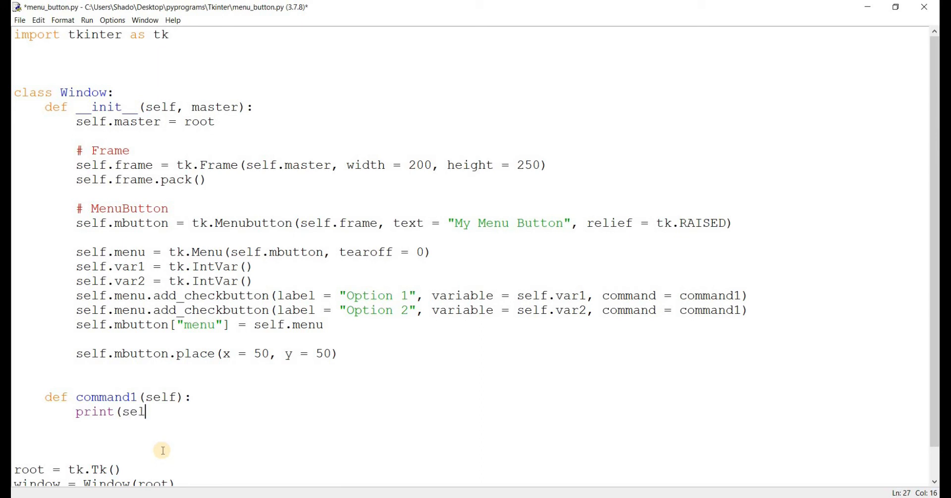
pyautogui.write('f.var1.ge')
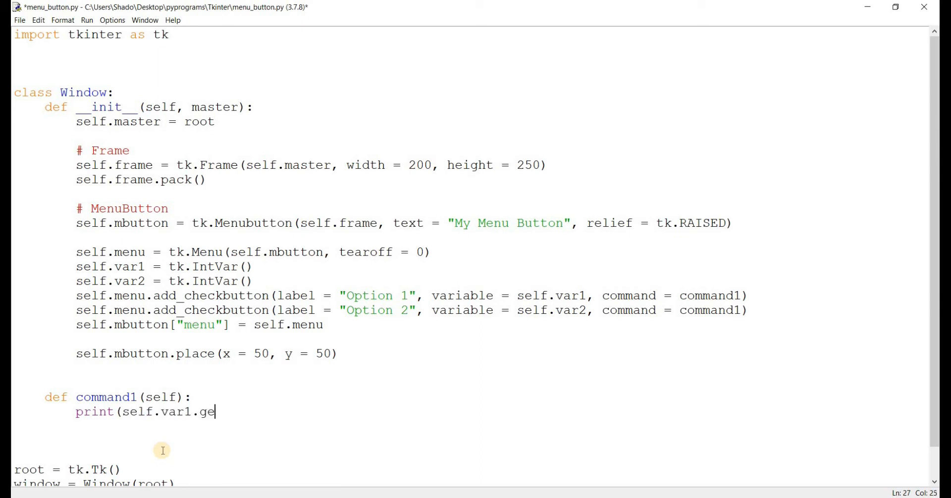
pyautogui.write('t())')
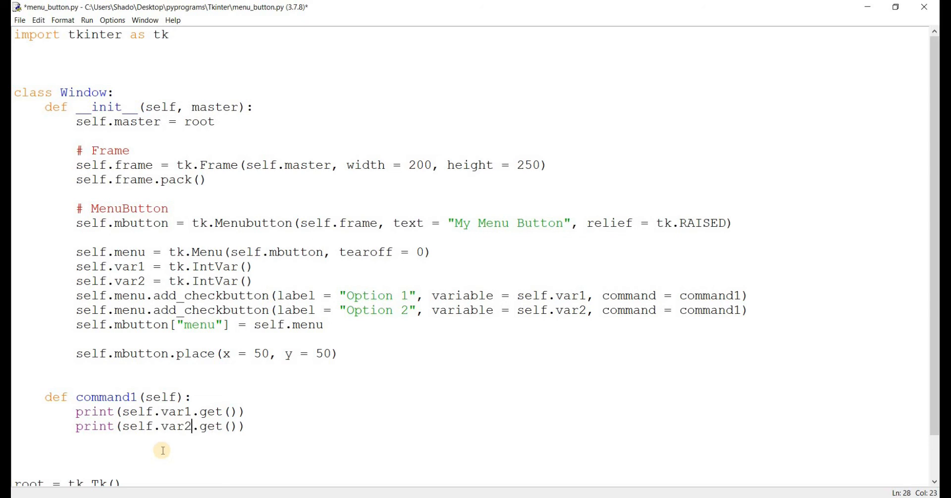
pyautogui.moveTo(276, 408)
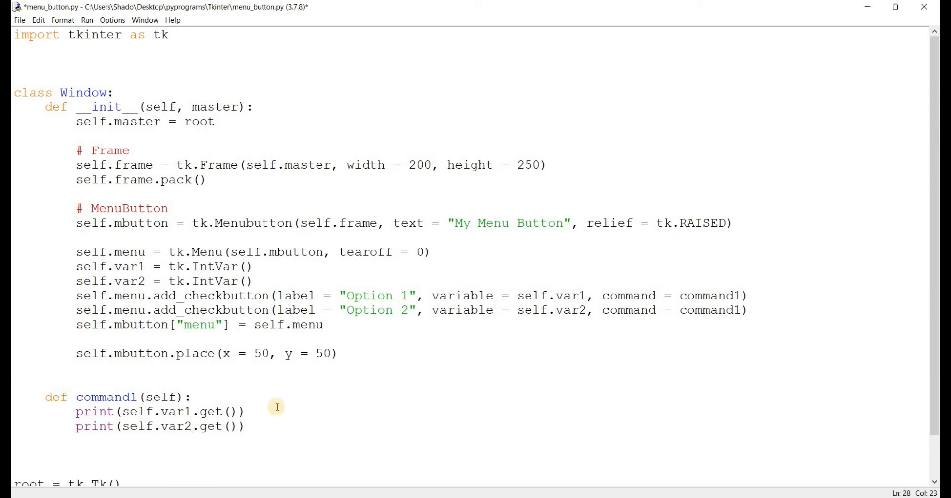
# Select and review the two add_checkbutton lines before saving menu_button.py
pyautogui.moveTo(77, 295); pyautogui.dragTo(749, 310)
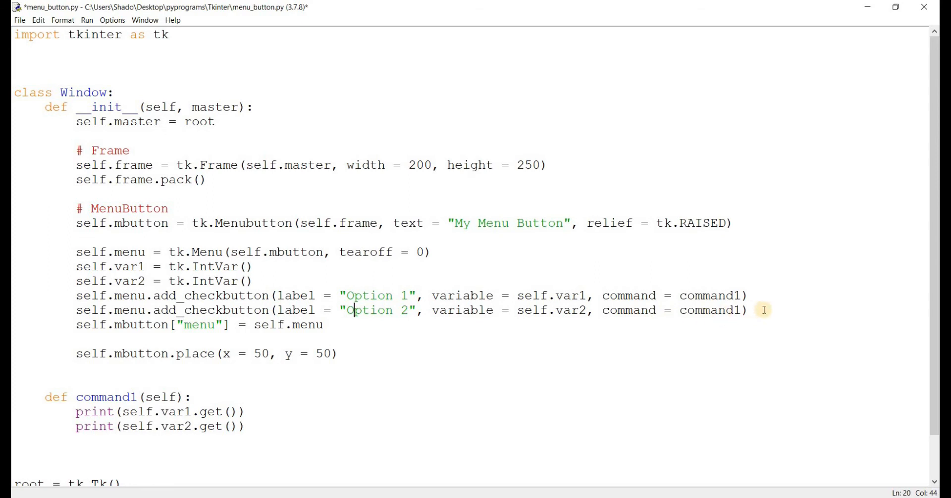
pyautogui.moveTo(344, 339)
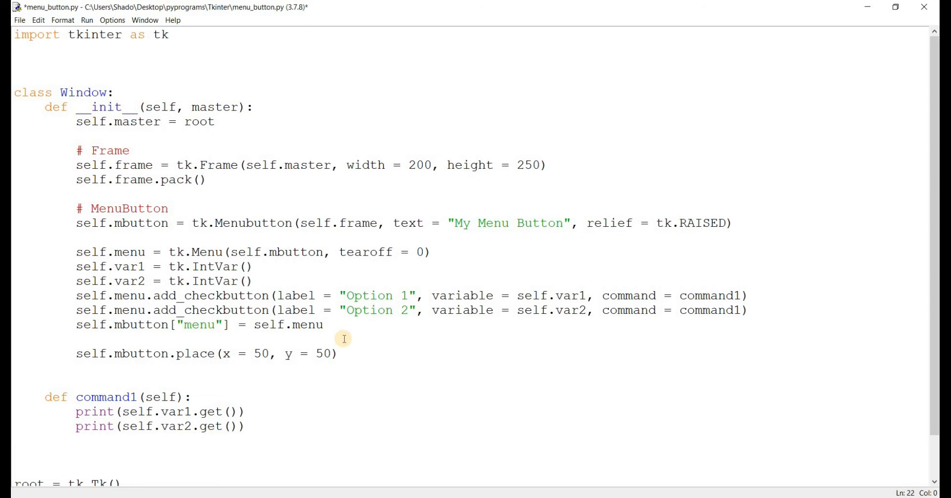
pyautogui.moveTo(344, 343)
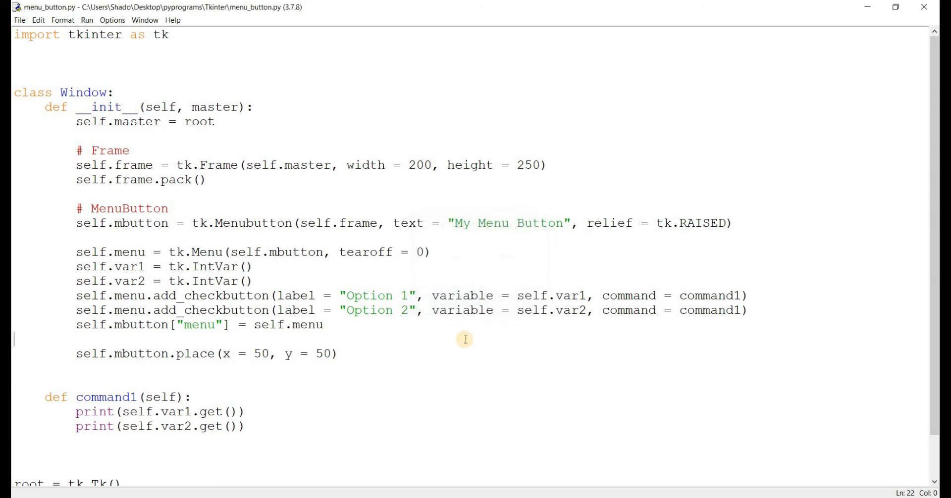
# Run with F5, then prefix both checkbutton command1 references with 'self.' to fix the NameError
pyautogui.press('F5')
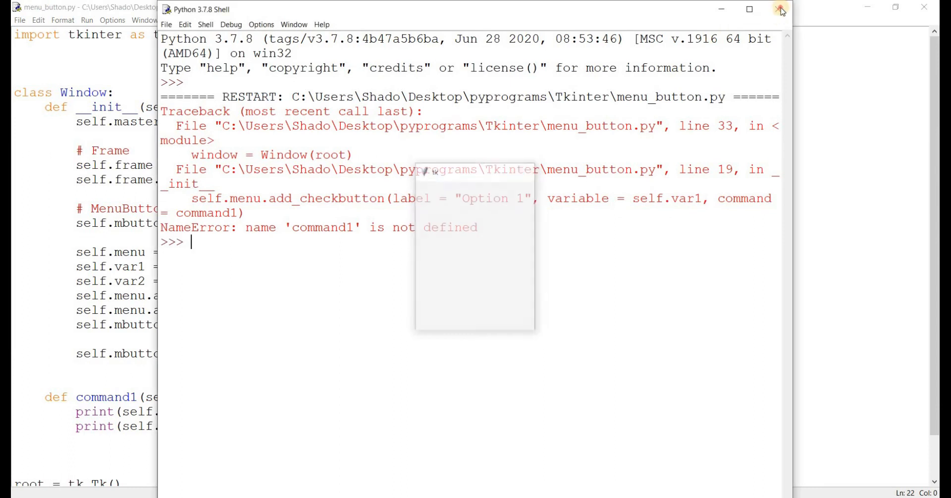
pyautogui.click(782, 10)
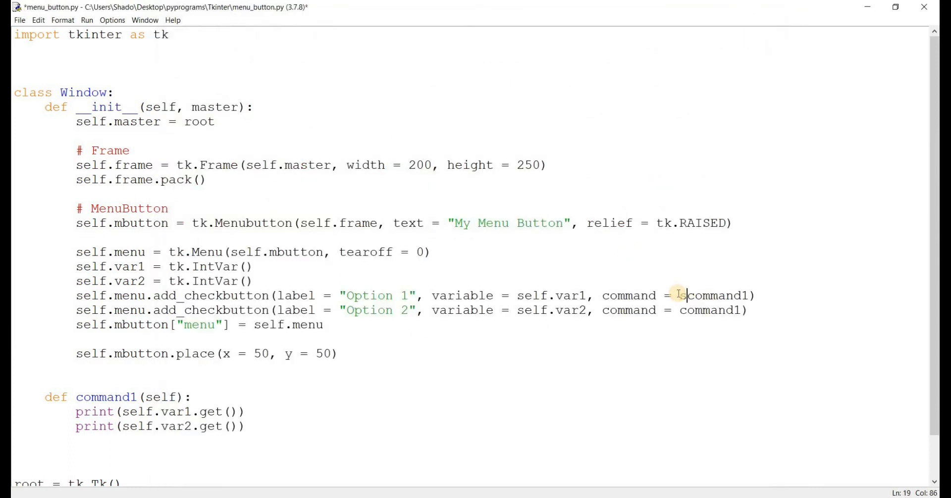
pyautogui.write('self.')
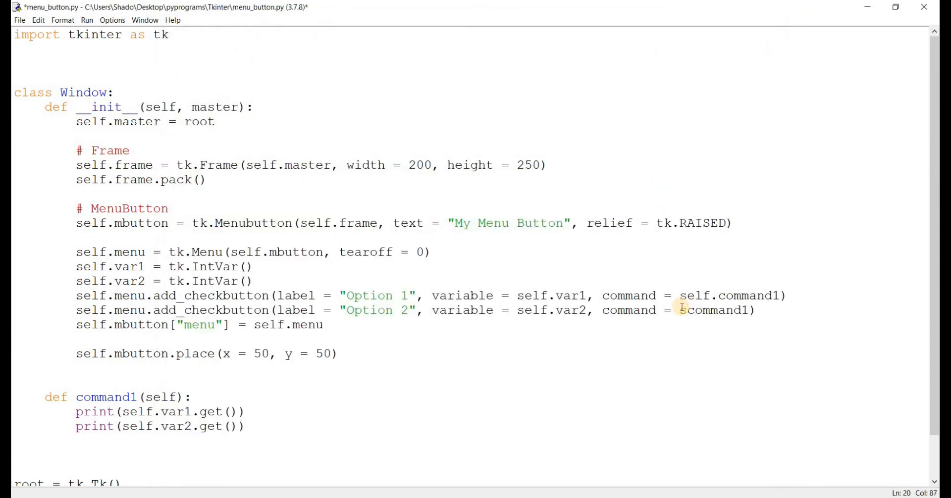
pyautogui.click(87, 20)
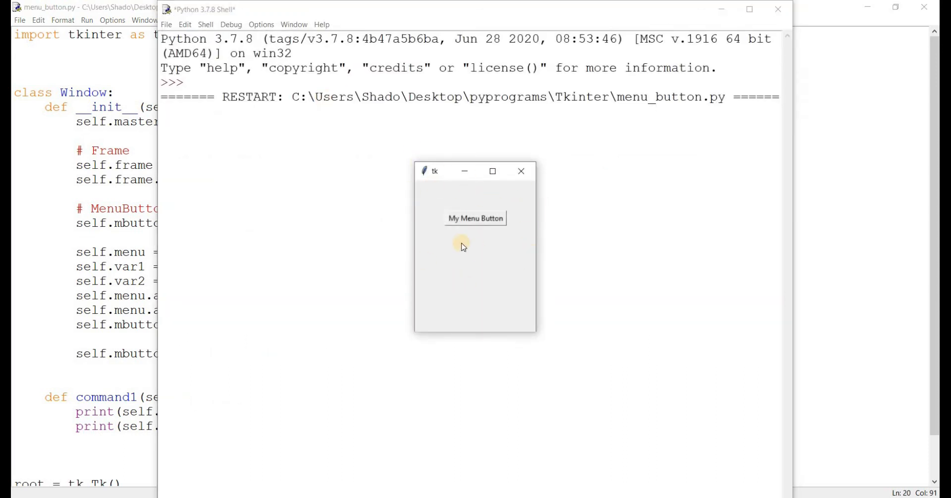
# Tick and untick Option 1, then tick Option 2, printing their 1/0 values in the shell
pyautogui.click(476, 218)
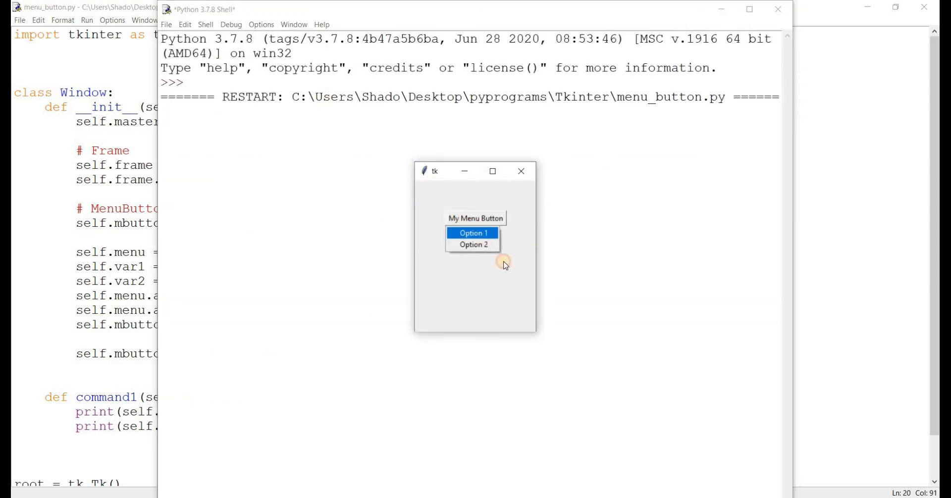
pyautogui.click(472, 233)
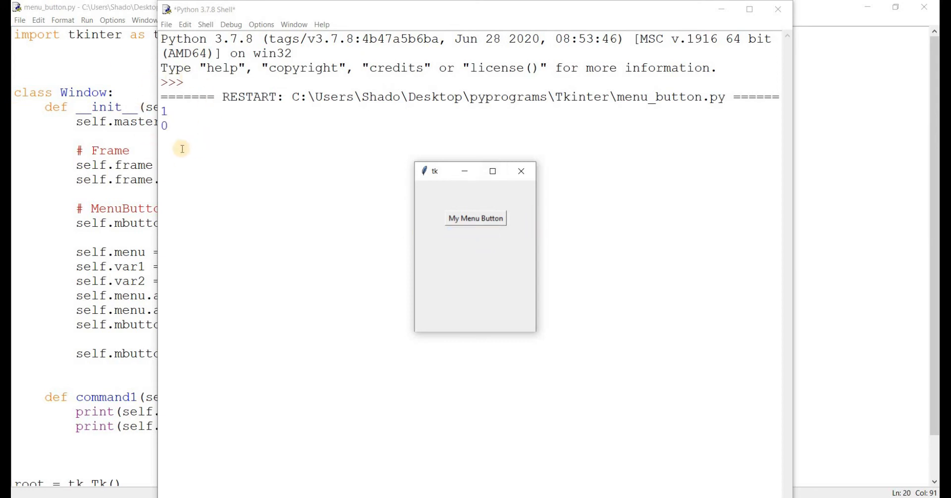
pyautogui.click(474, 218)
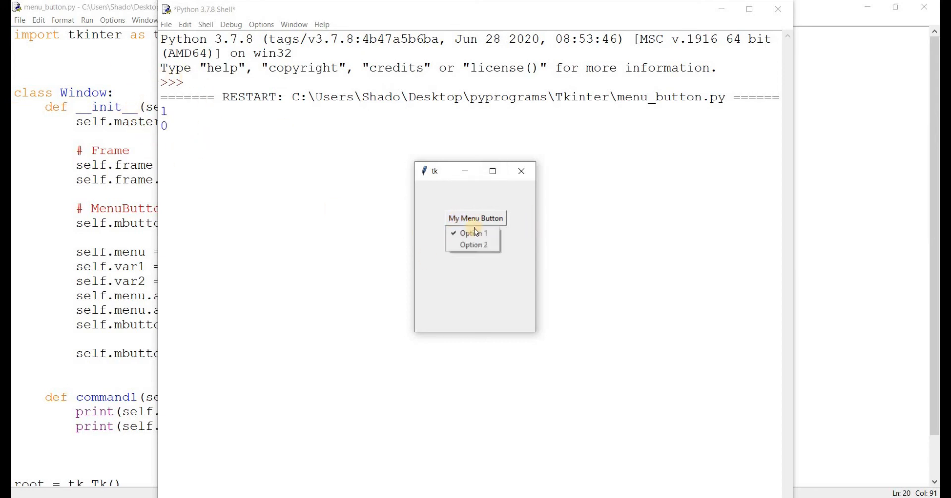
pyautogui.moveTo(484, 247)
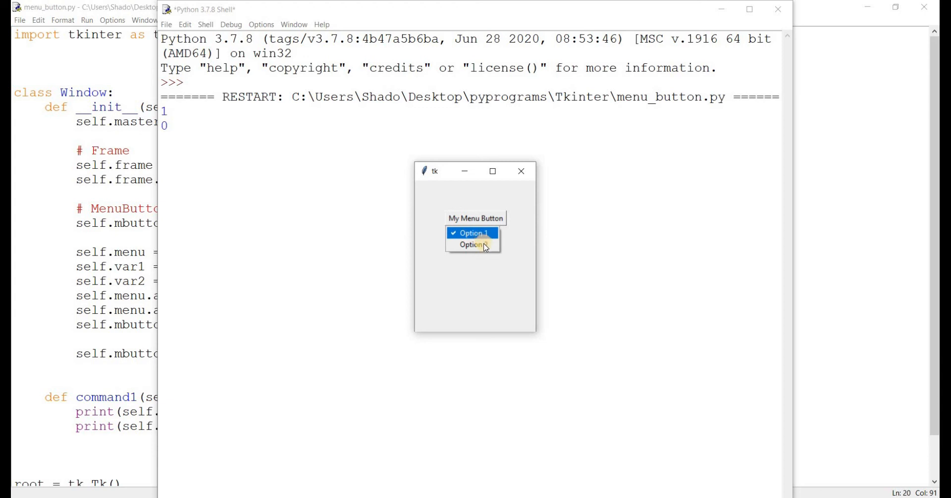
pyautogui.moveTo(473, 233)
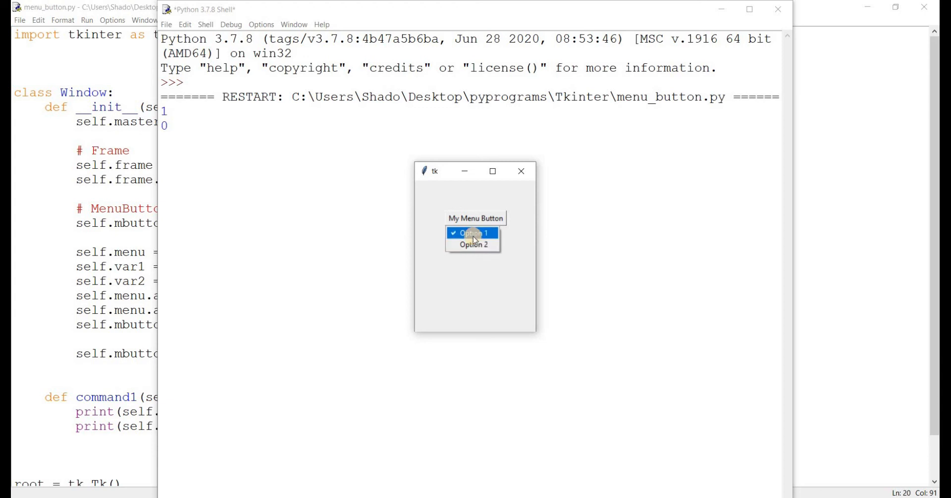
pyautogui.click(472, 233)
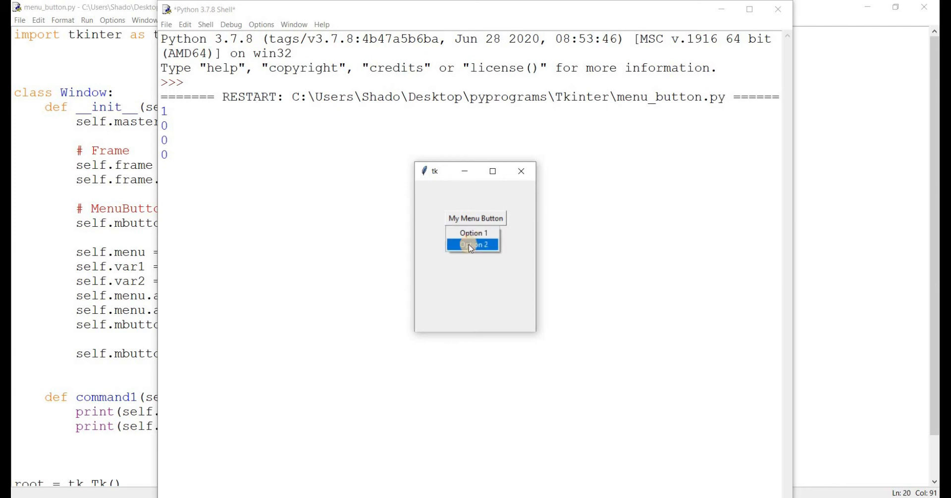
pyautogui.click(471, 245)
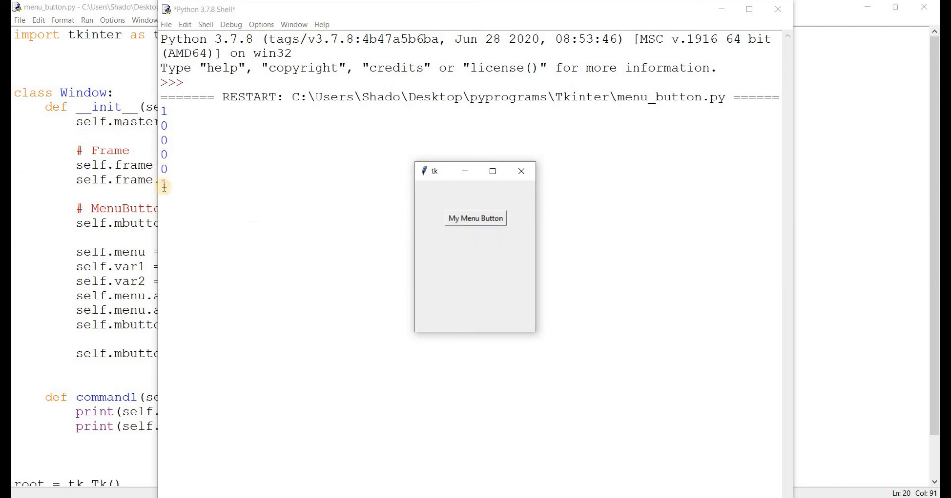
# Tick Option 1 alongside Option 2, then close the test window and the shell
pyautogui.click(476, 218)
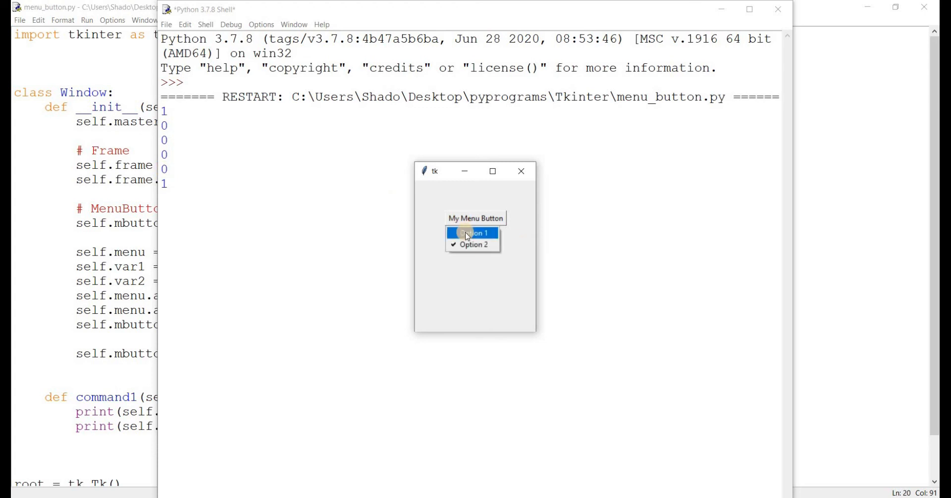
pyautogui.click(472, 232)
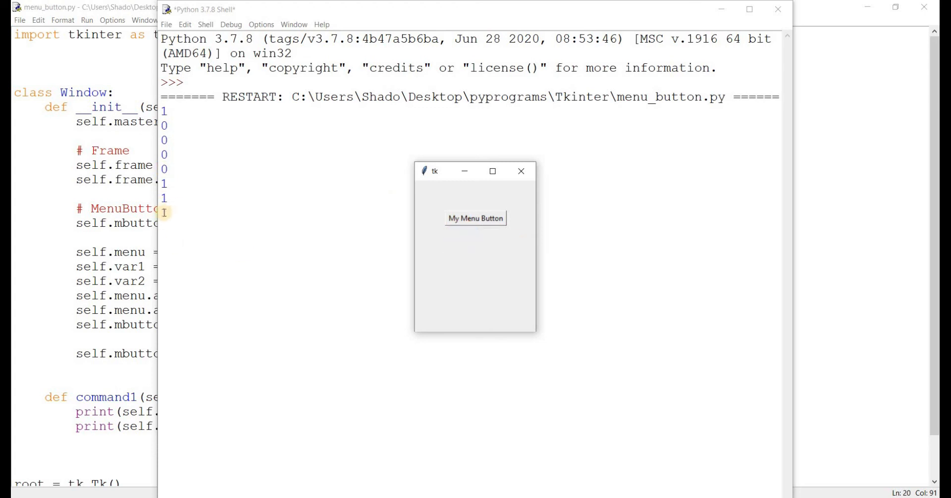
pyautogui.click(475, 218)
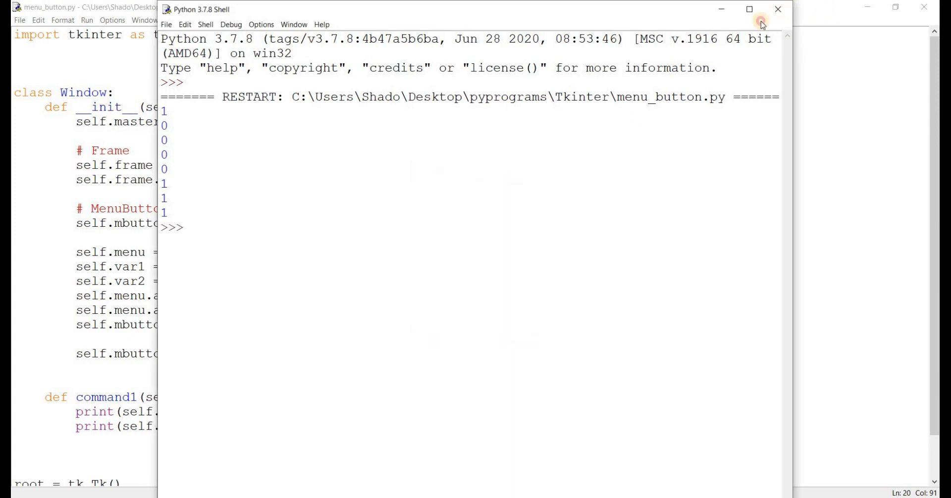
pyautogui.click(778, 9)
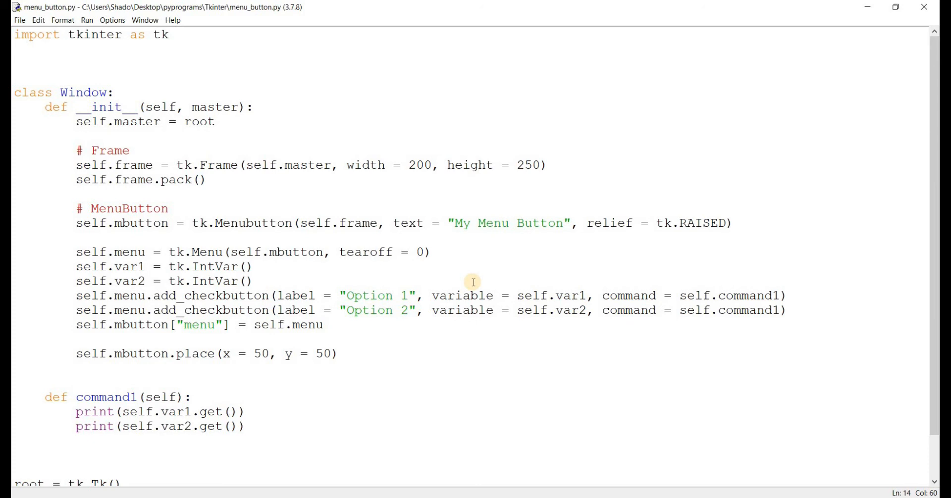
# Return focus to the editor at the My Menu Button label text
pyautogui.click(478, 223)
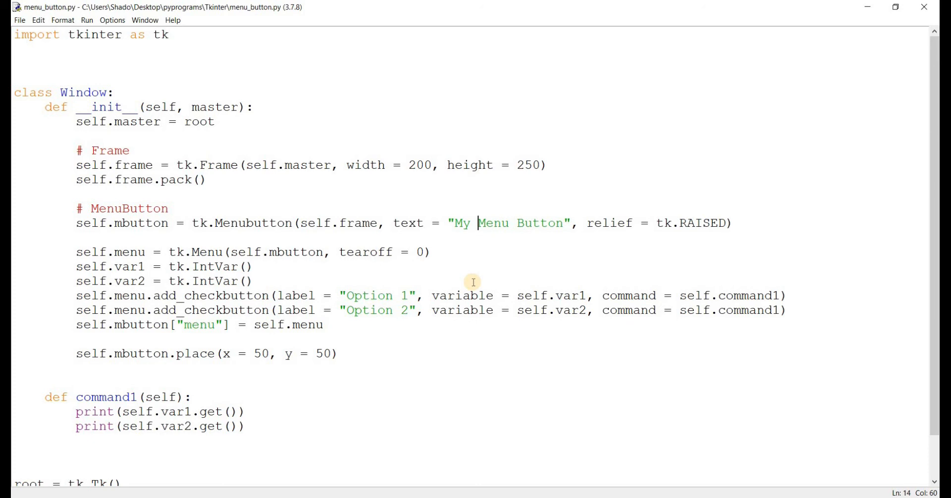